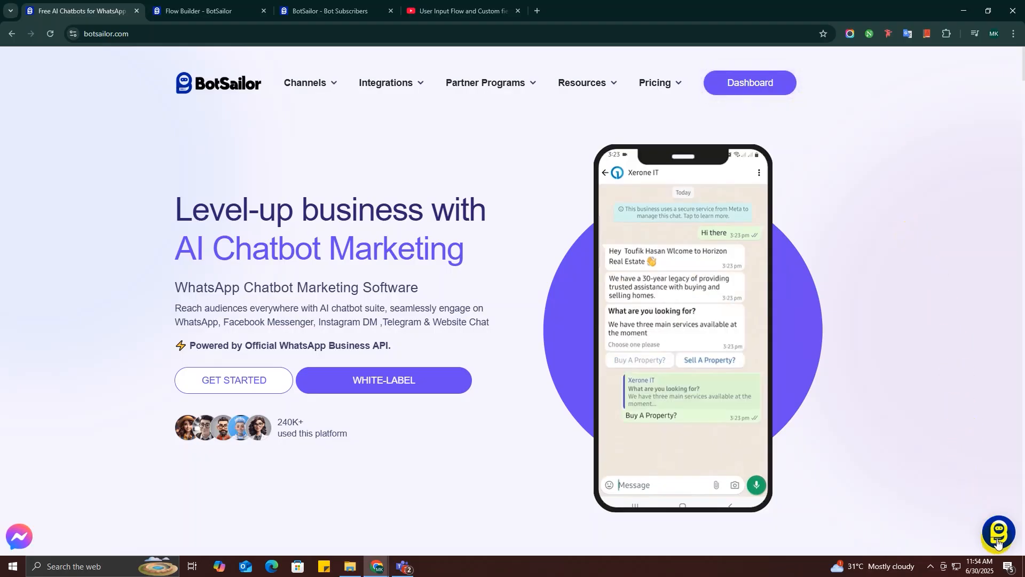
# Open the BotSailor dashboard with its Facebook, WhatsApp and Telegram summaries.
pyautogui.click(749, 84)
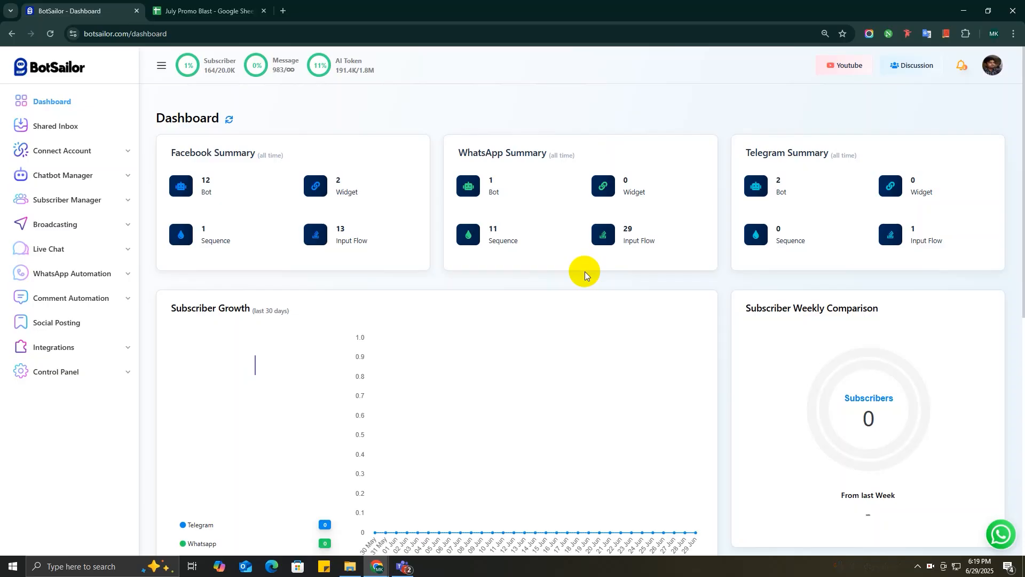
# Open the 62-subscriber WhatsApp list and check the Import Subscribers labels without importing.
pyautogui.click(67, 200)
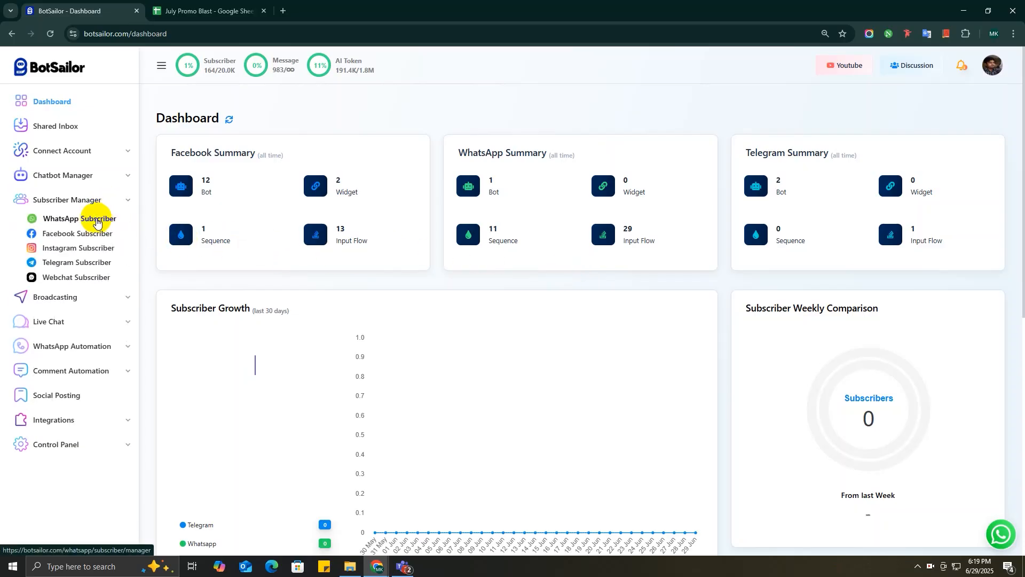
pyautogui.click(79, 218)
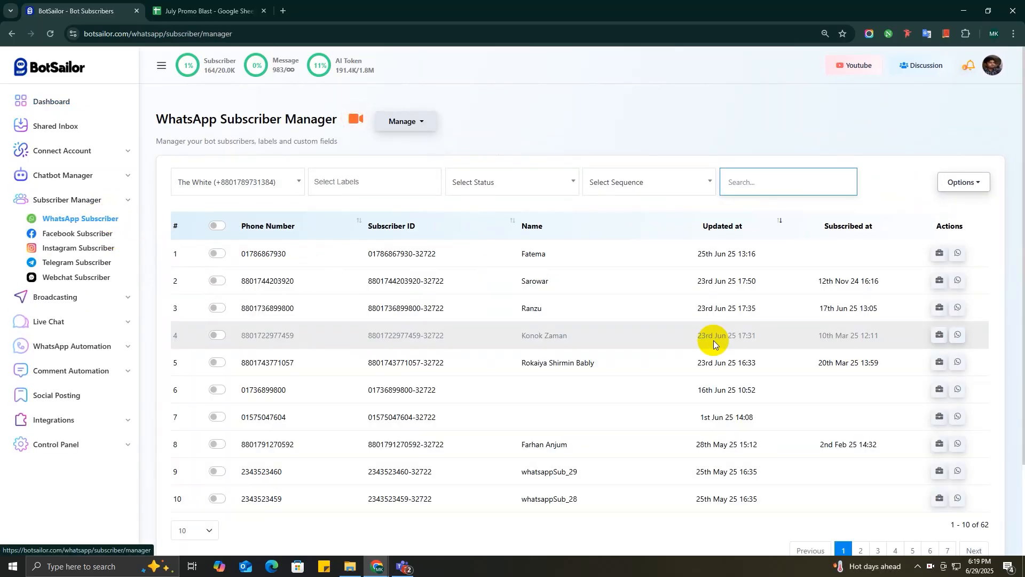
pyautogui.click(962, 183)
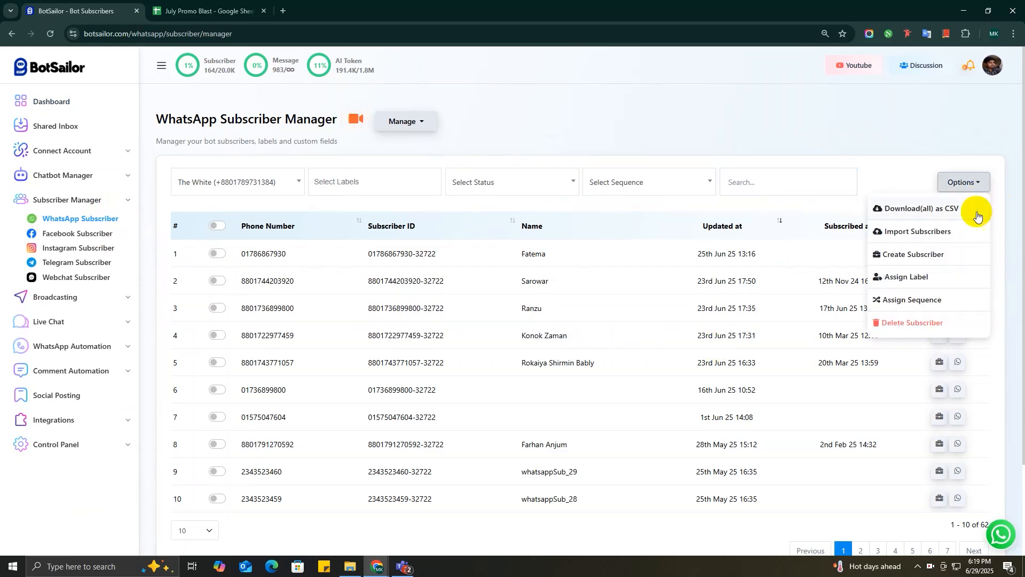
pyautogui.click(917, 231)
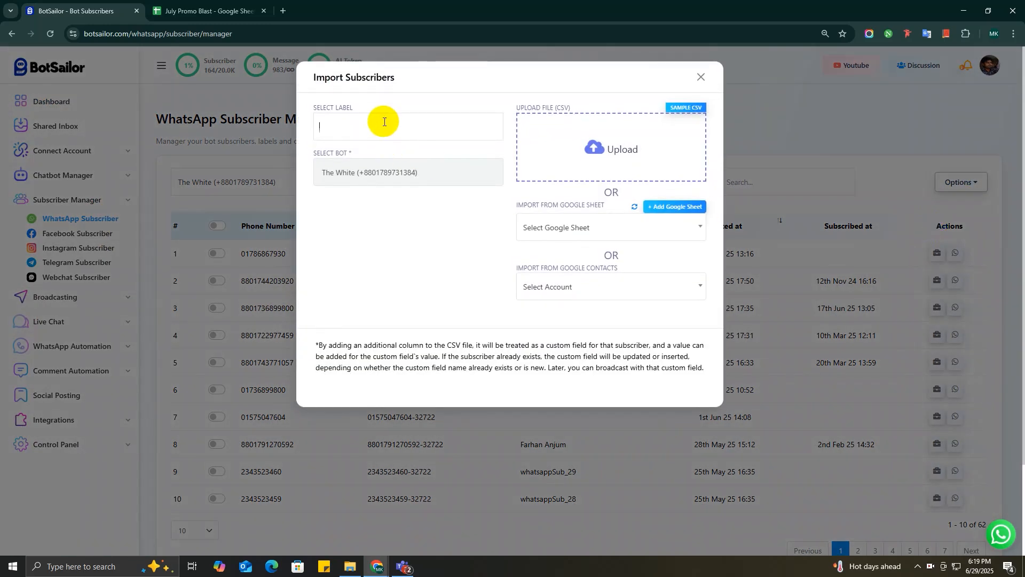
pyautogui.click(406, 125)
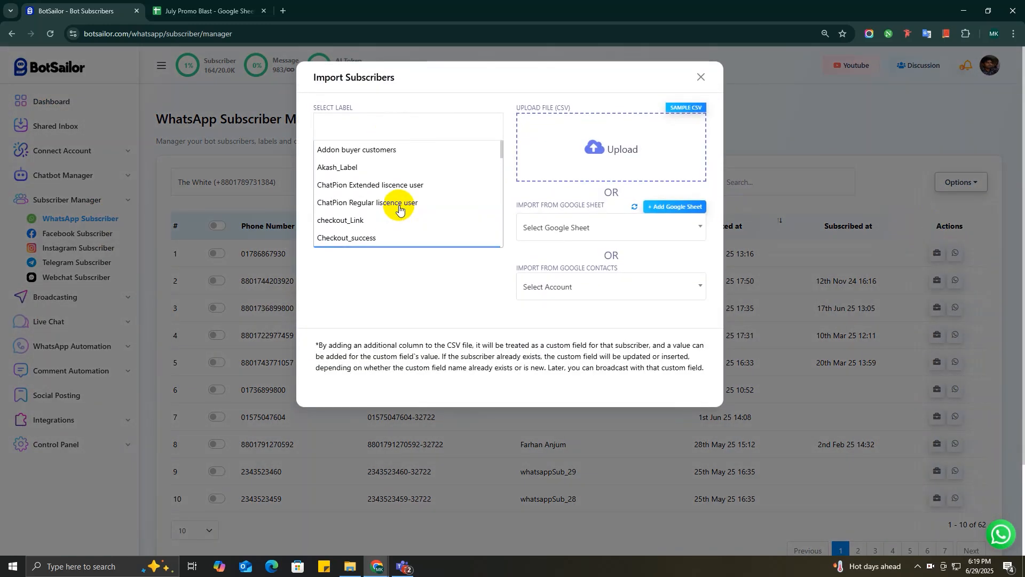
pyautogui.click(700, 76)
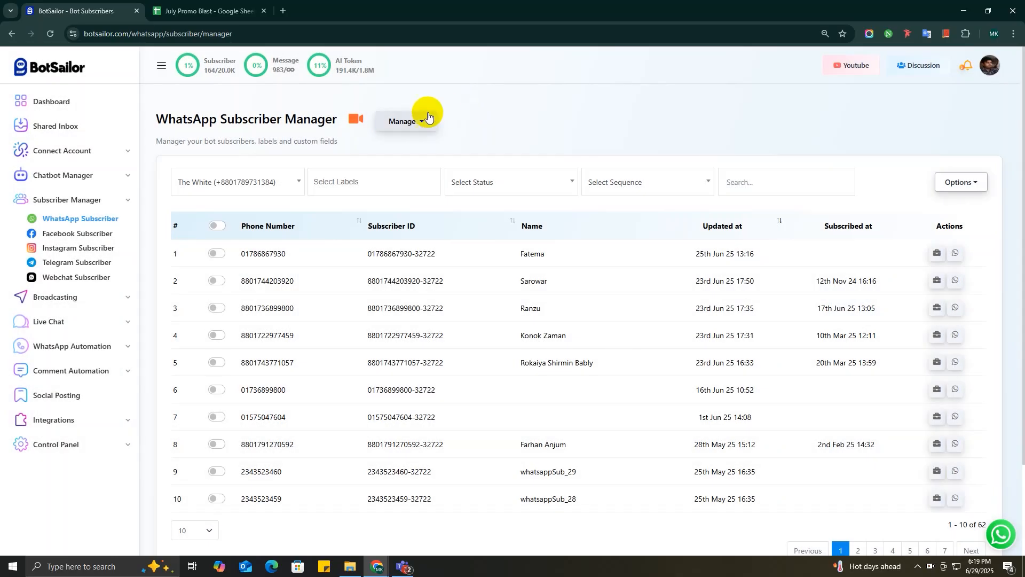
# Create a new subscriber label named 'July Promo Blast' from Manage Labels.
pyautogui.click(406, 122)
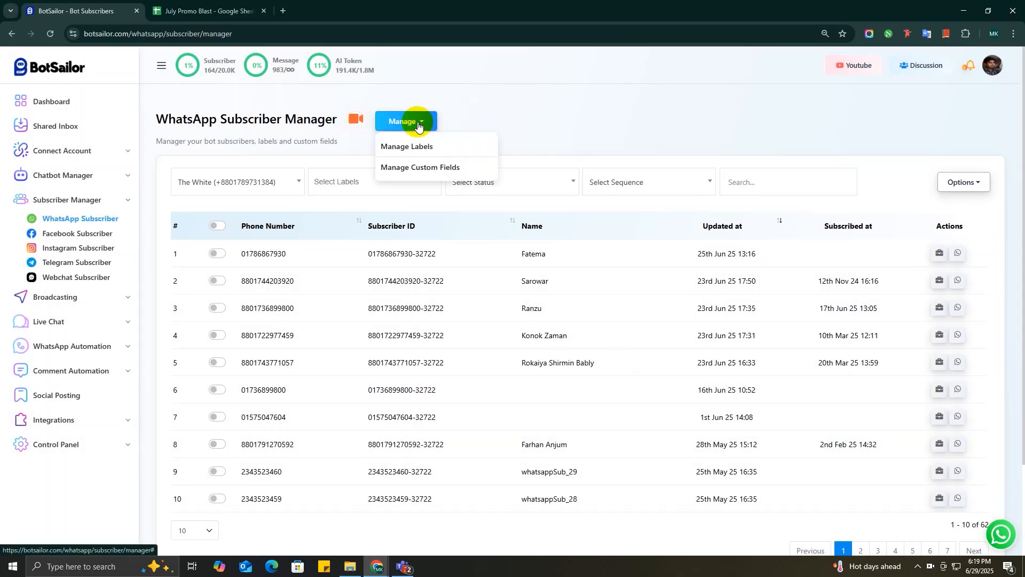
pyautogui.click(406, 146)
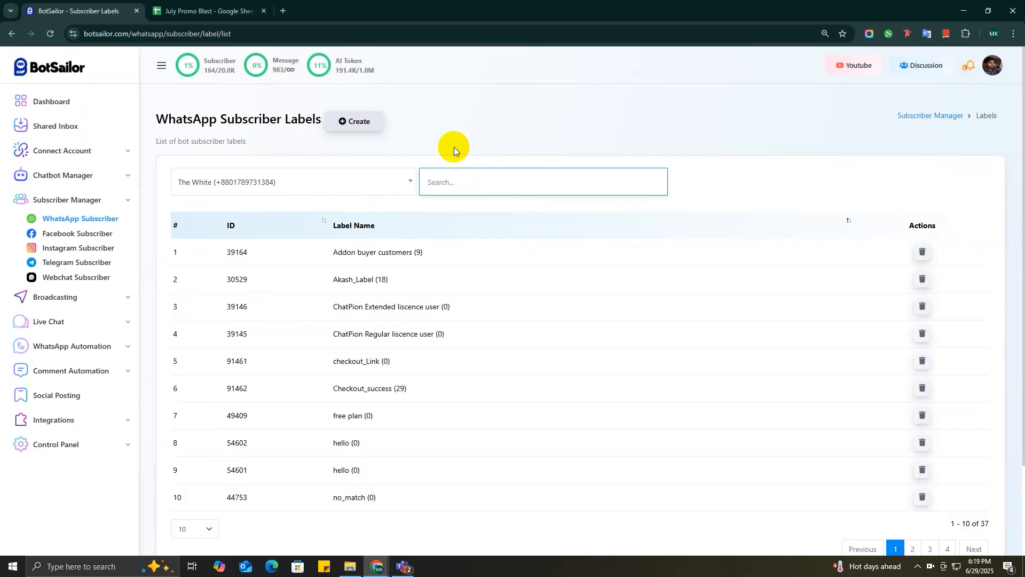
pyautogui.click(355, 121)
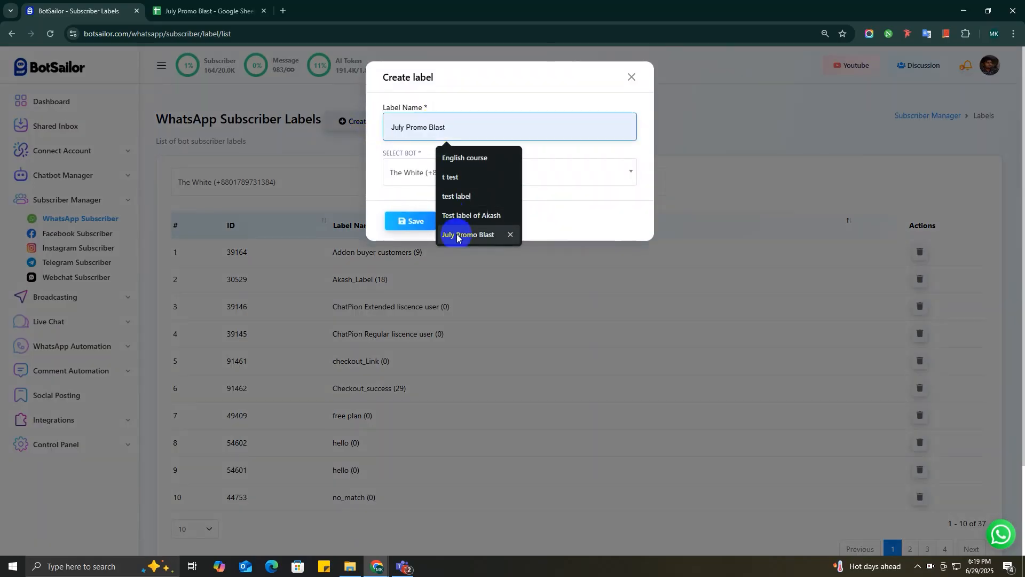
pyautogui.click(413, 220)
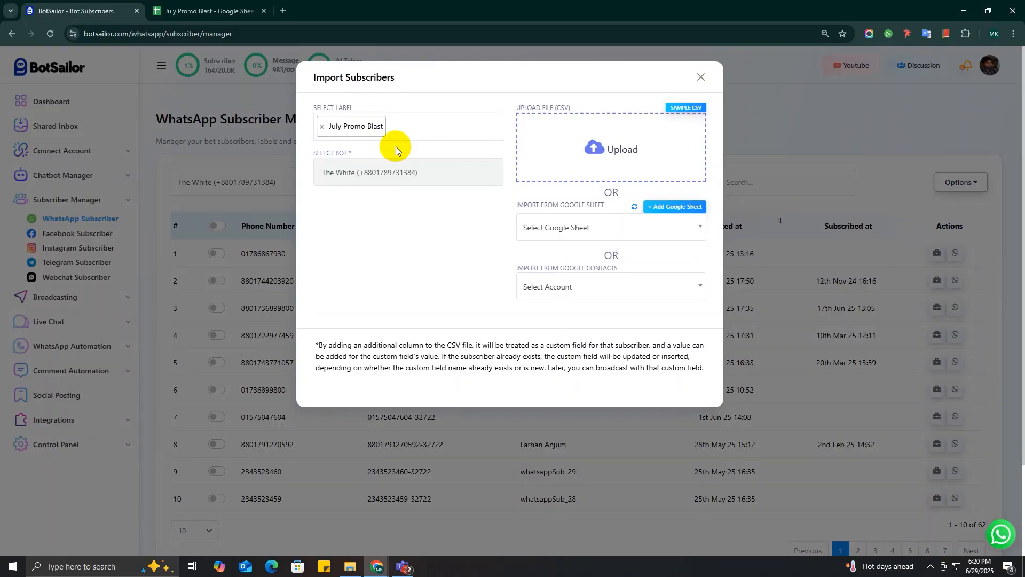
# Import the July Promo Blast Google Sheet under that label, mapping phone_number and name.
pyautogui.click(405, 126)
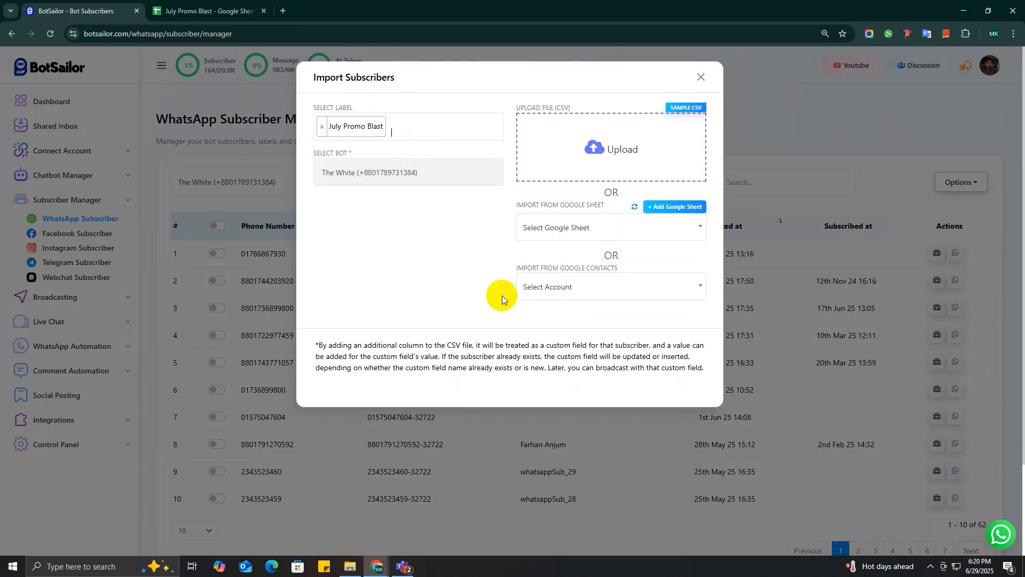
pyautogui.click(610, 145)
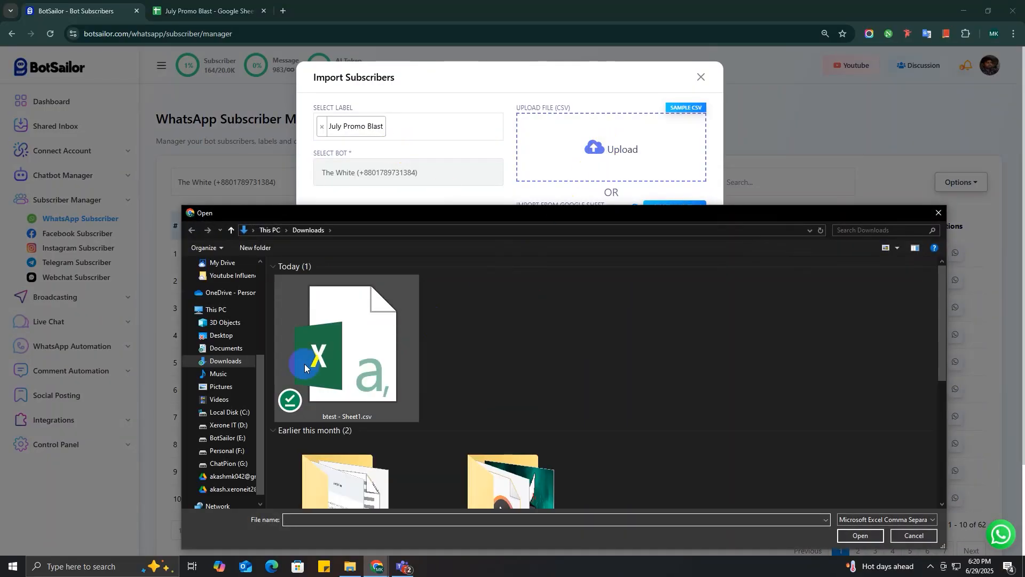
pyautogui.click(913, 535)
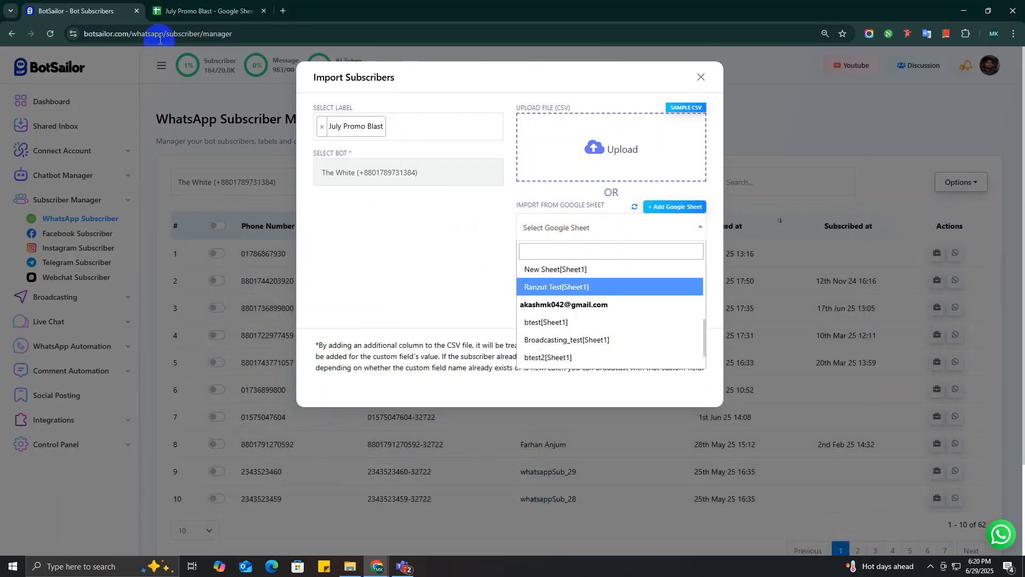
pyautogui.click(204, 11)
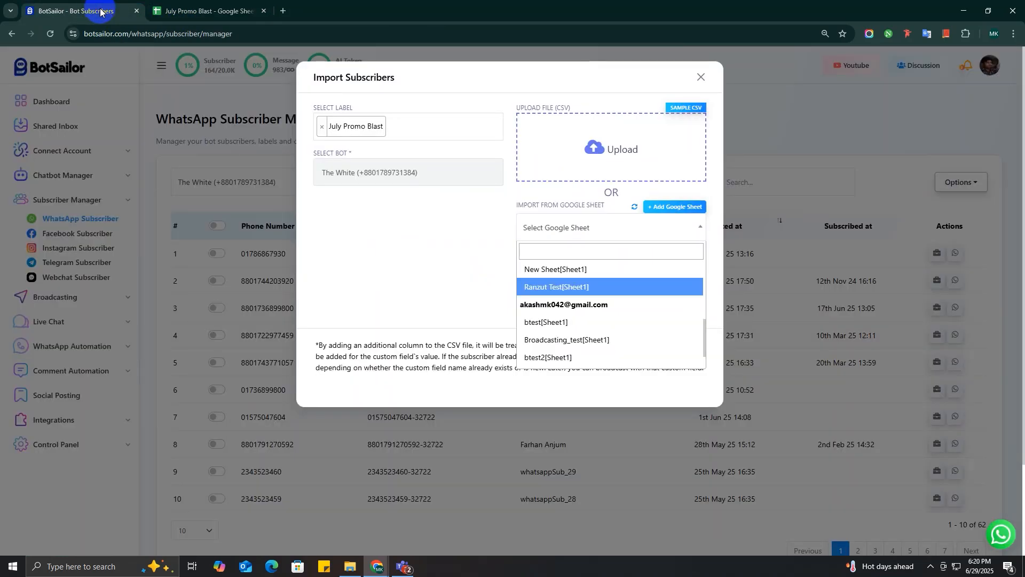
pyautogui.scroll(-3)
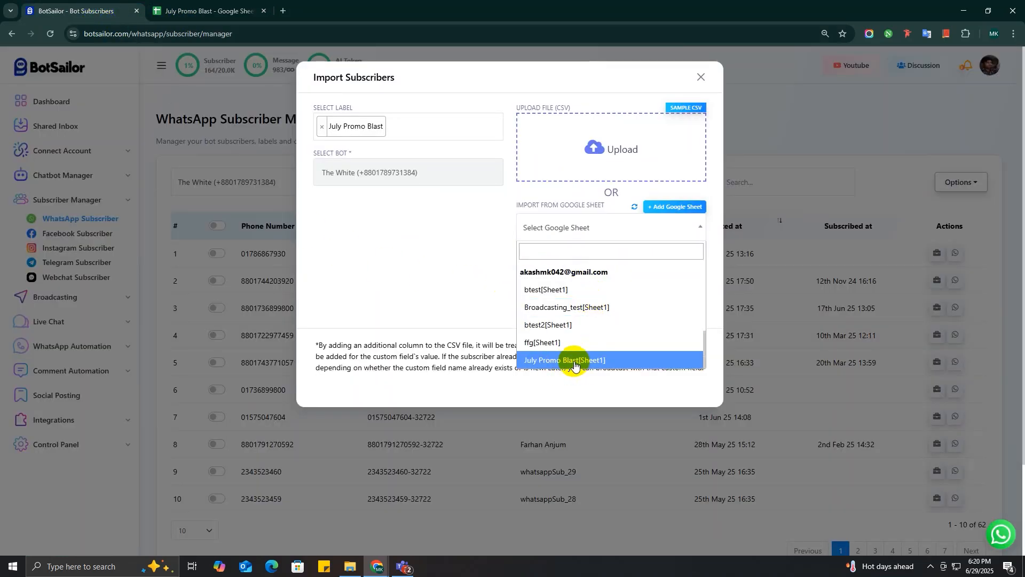
pyautogui.click(573, 359)
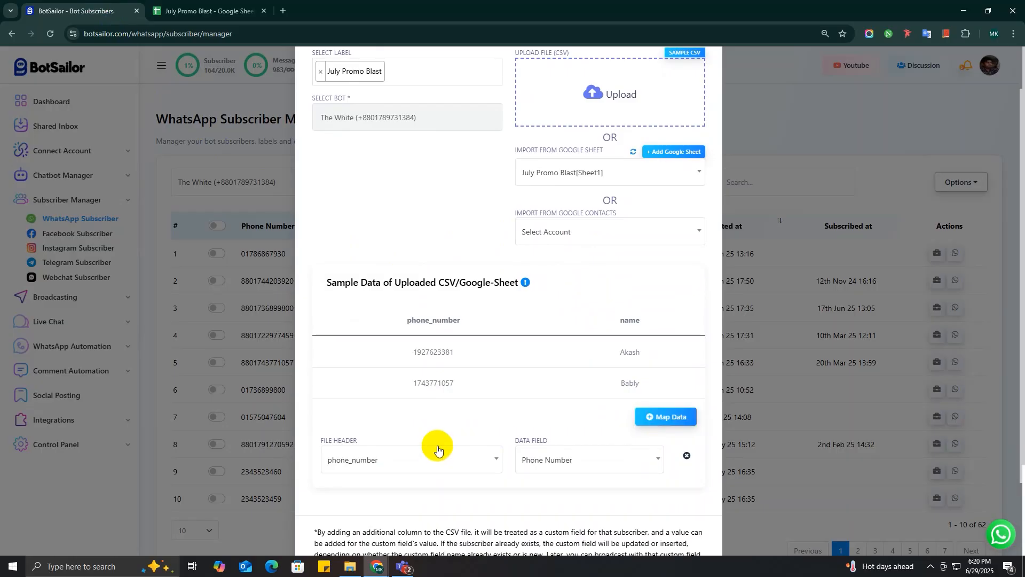
pyautogui.click(666, 416)
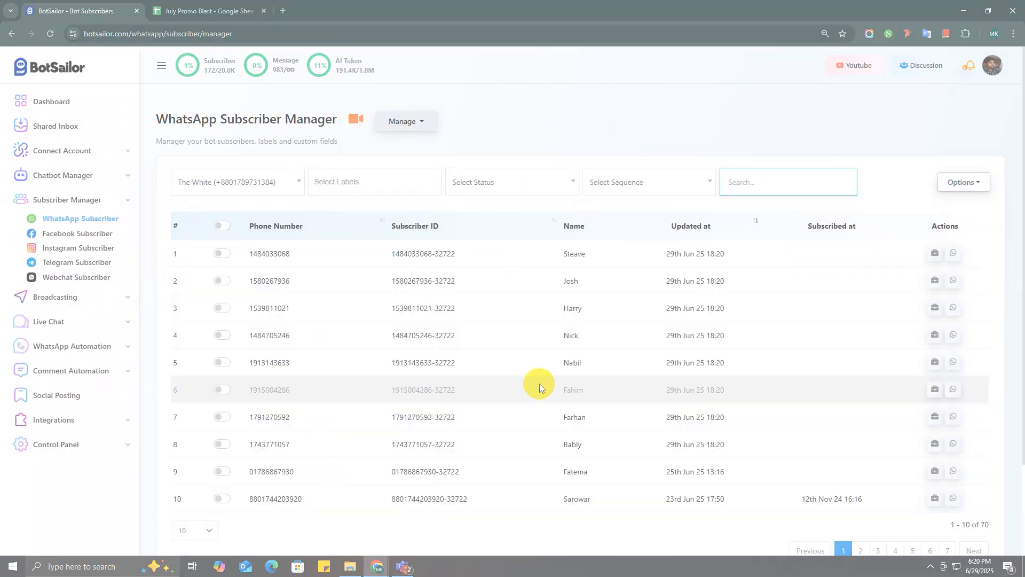
# Return to the dashboard showing 1,320 subscribers in the weekly comparison.
pyautogui.click(458, 11)
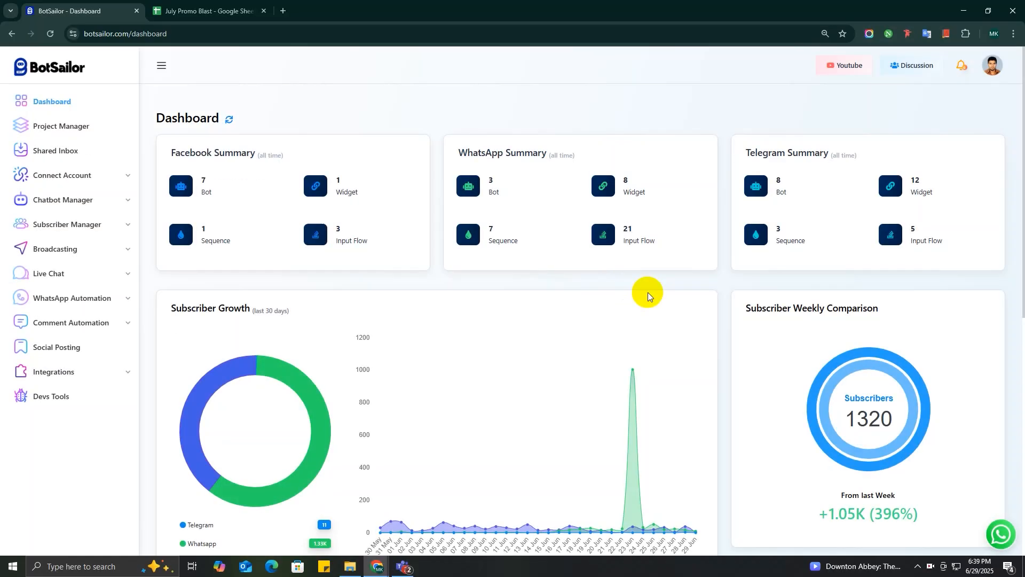
pyautogui.moveTo(129, 253)
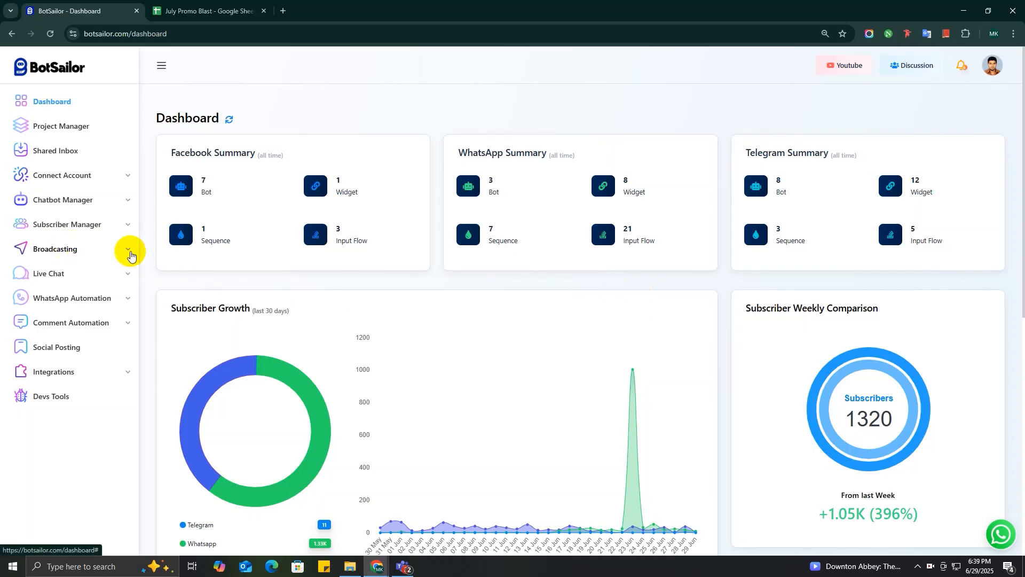
# Open WhatsApp Broadcast under Broadcasting to start a new campaign.
pyautogui.click(128, 254)
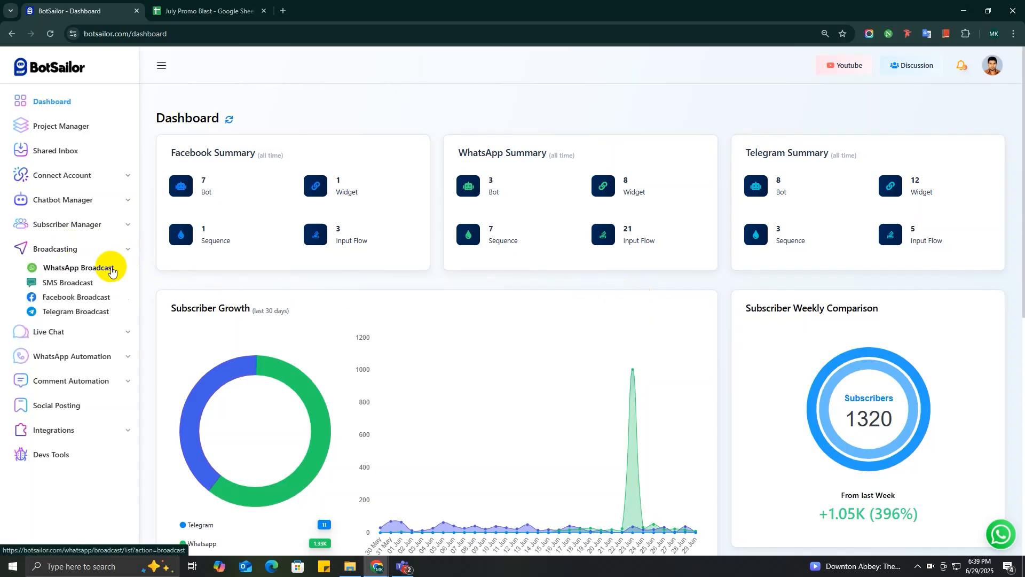
pyautogui.click(78, 268)
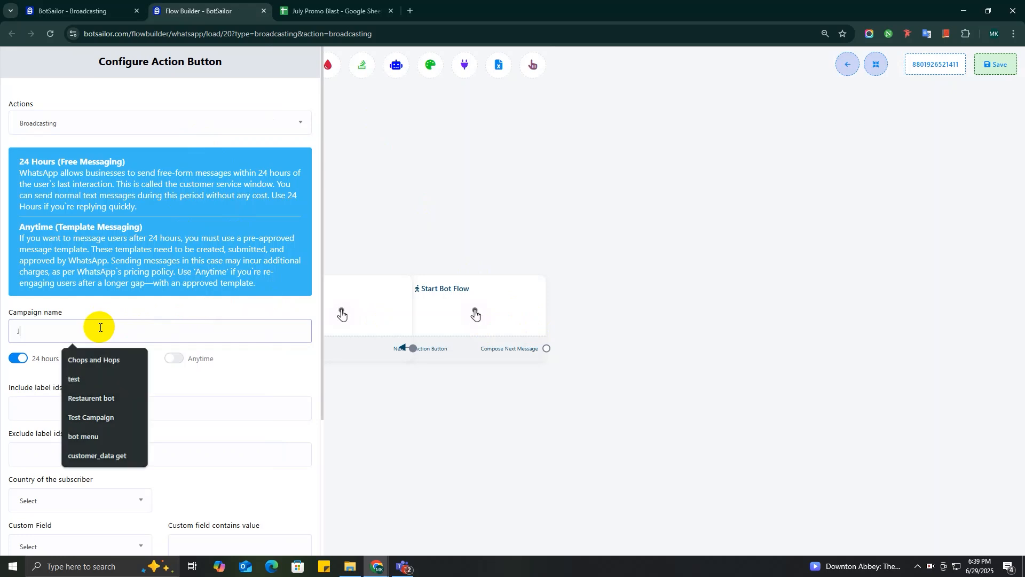
# Name the campaign 'July Promo Blast' and set it to Anytime template messaging.
pyautogui.write('July Promo Blast')
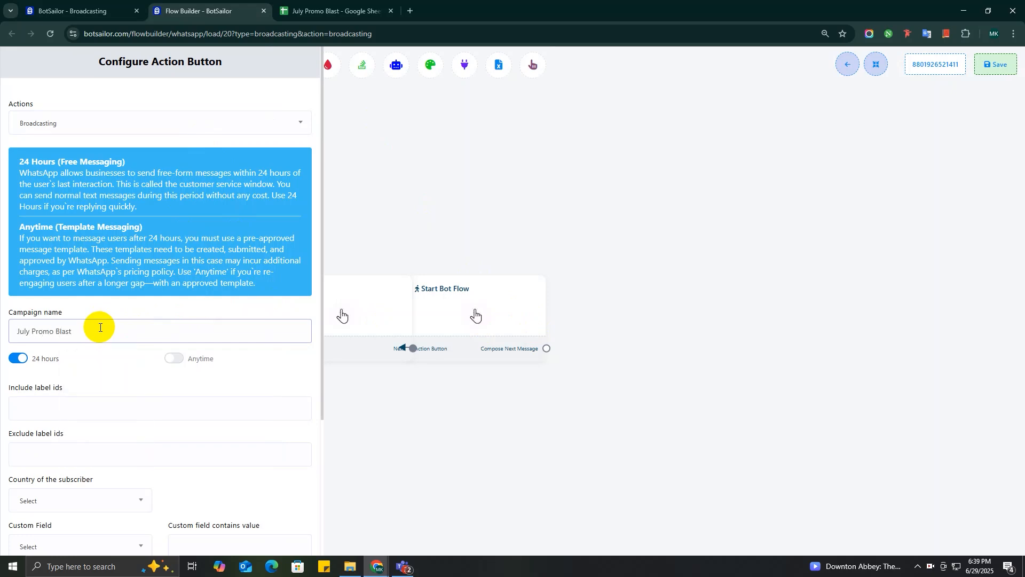
pyautogui.moveTo(121, 371)
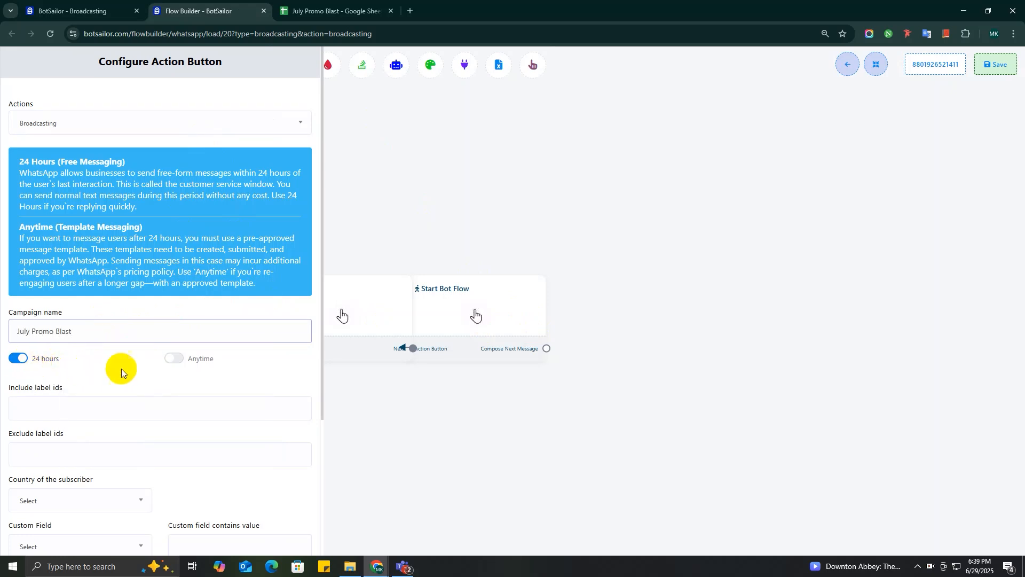
pyautogui.click(174, 357)
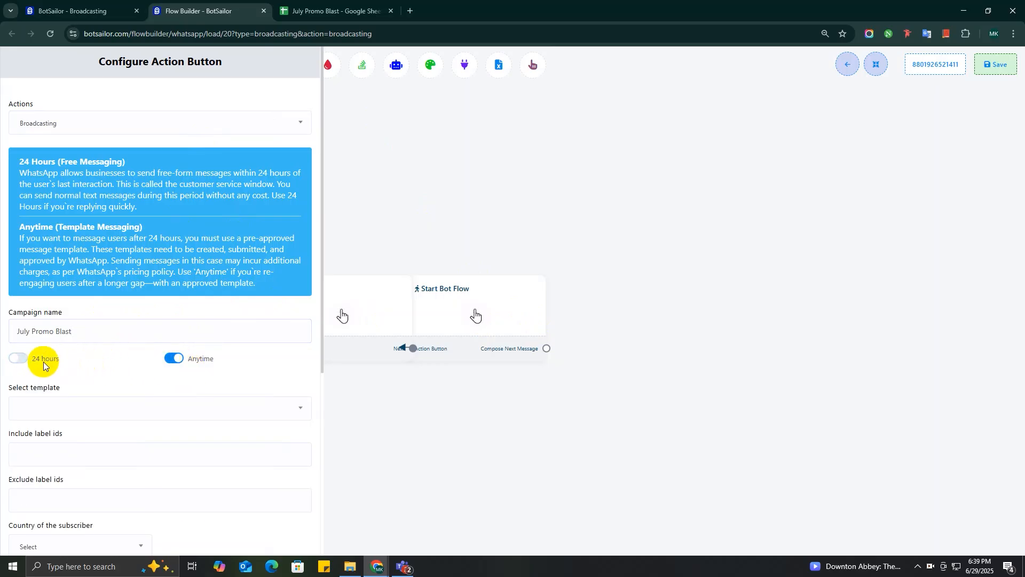
pyautogui.click(18, 359)
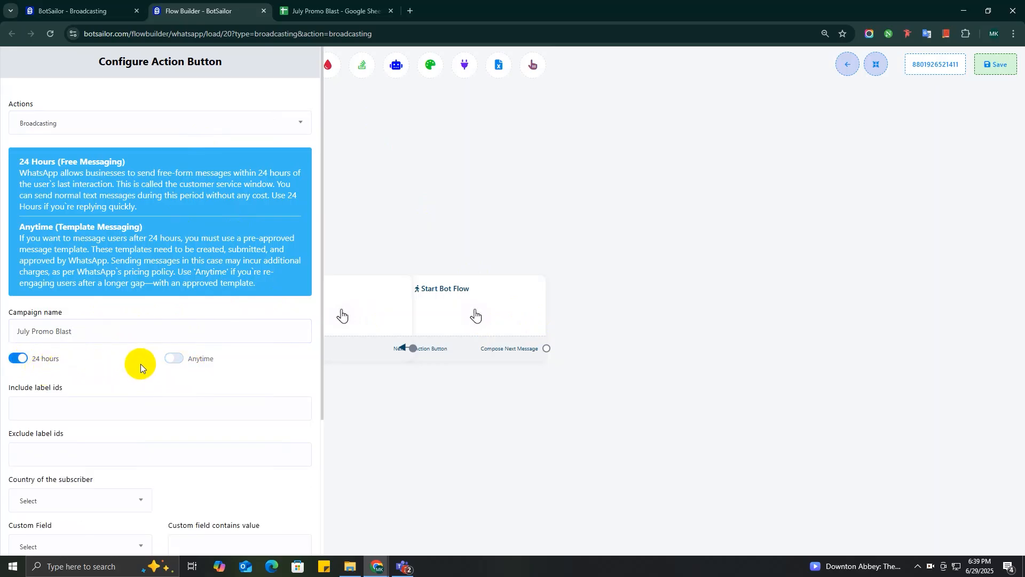
pyautogui.click(173, 359)
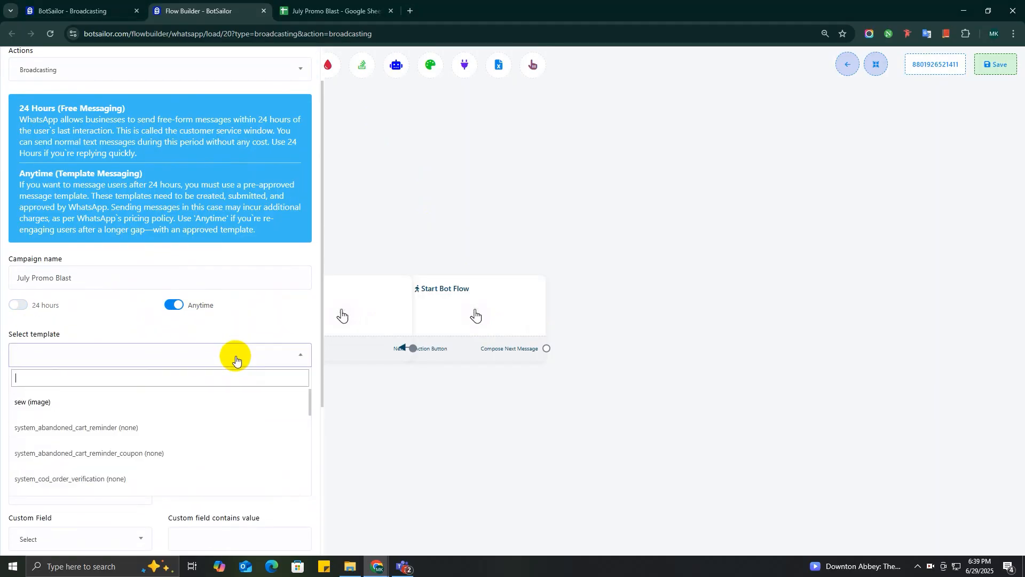
# Search templates for 'july' and select the july_promo_blast marketing template.
pyautogui.scroll(-3)
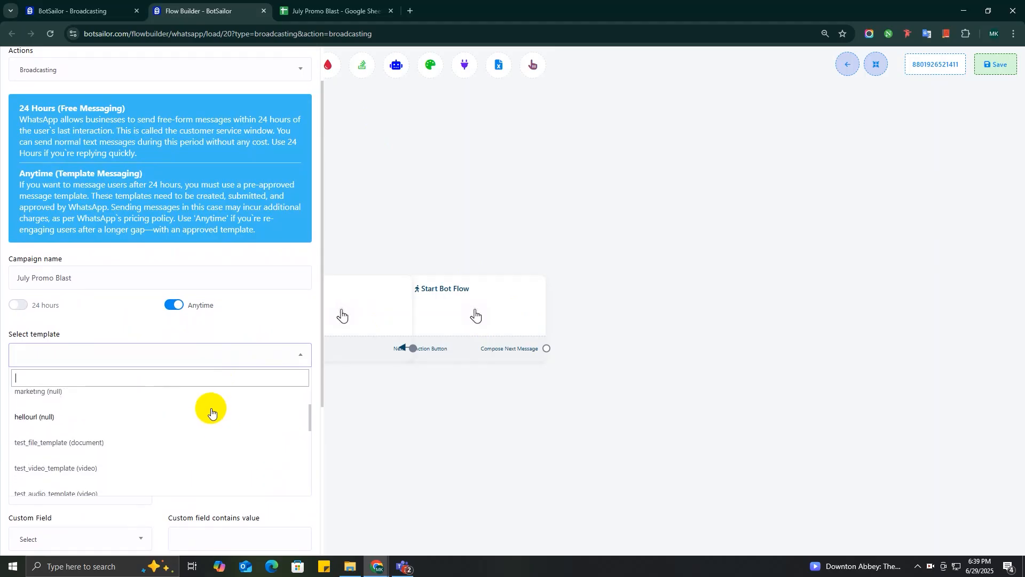
pyautogui.write('july')
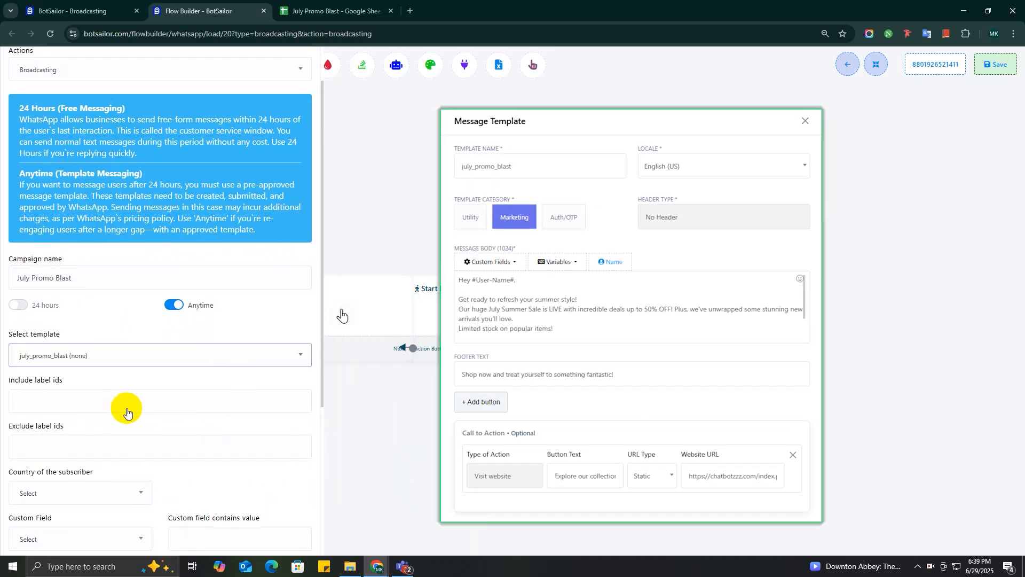
pyautogui.scroll(-3)
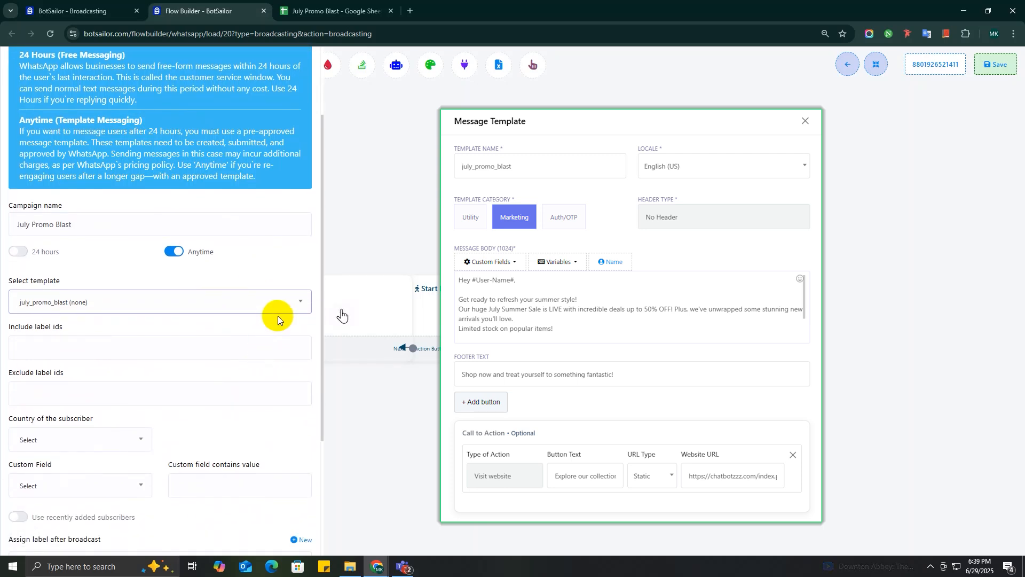
pyautogui.moveTo(303, 321)
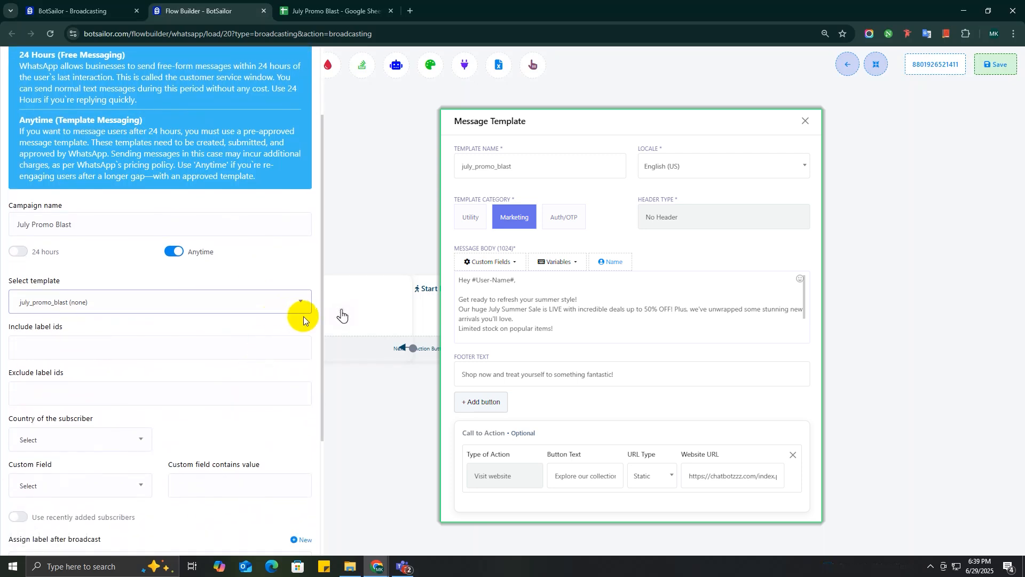
pyautogui.moveTo(1014, 495)
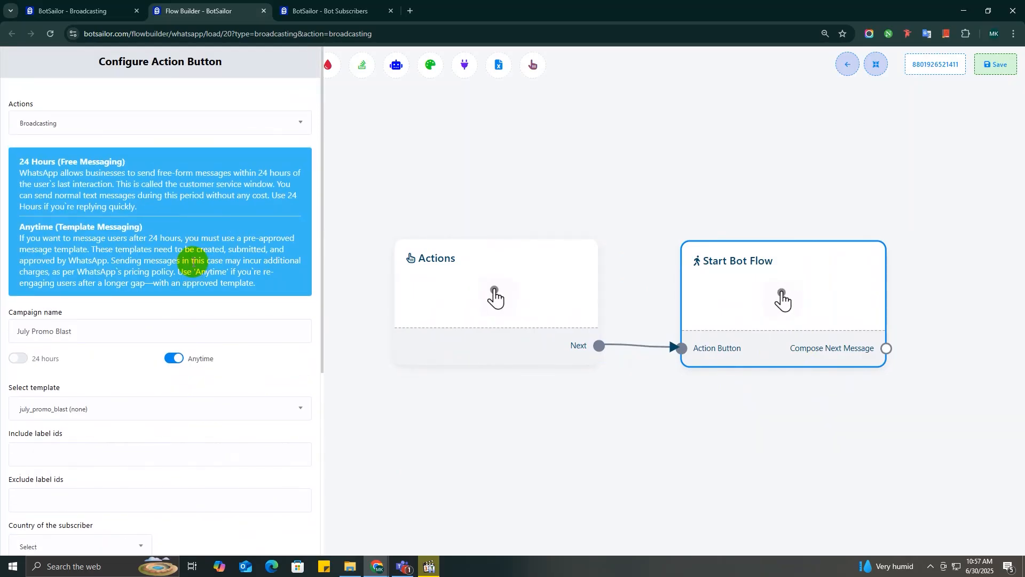
# Verify the July Promo Blast label has 9 subscribers, then start filling Include label ids.
pyautogui.scroll(-3)
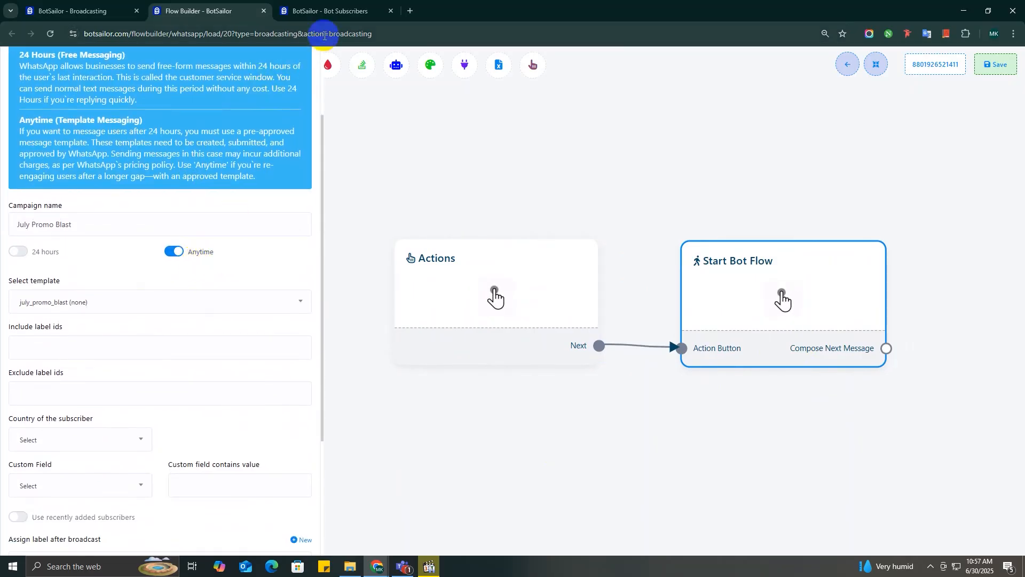
pyautogui.click(333, 11)
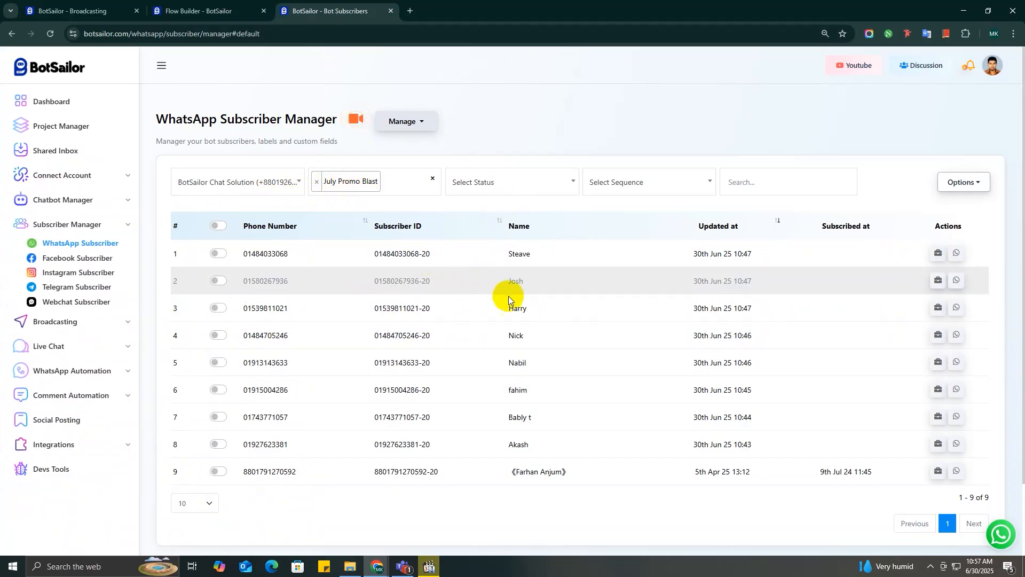
pyautogui.click(200, 12)
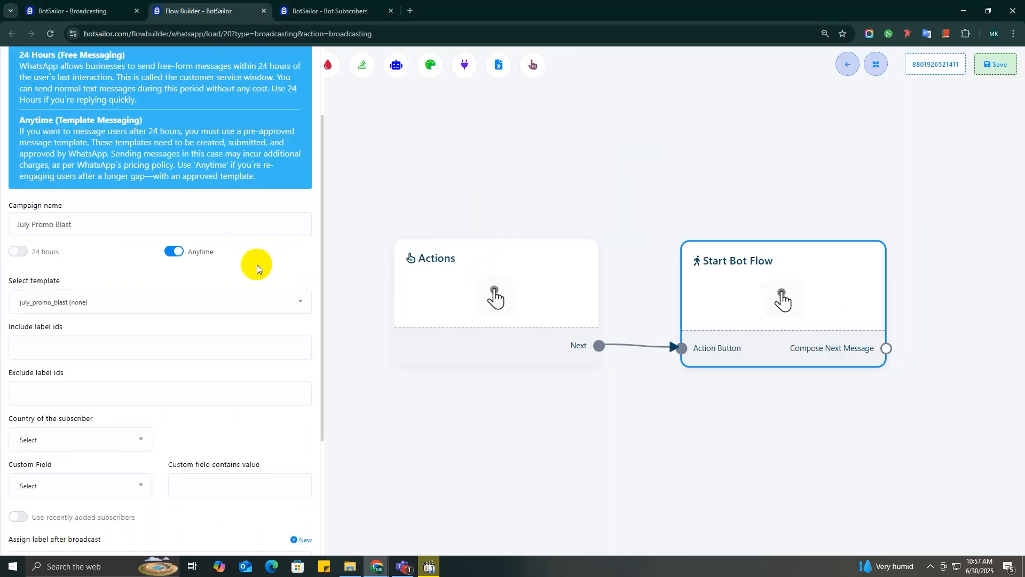
pyautogui.click(157, 347)
pyautogui.write('j')
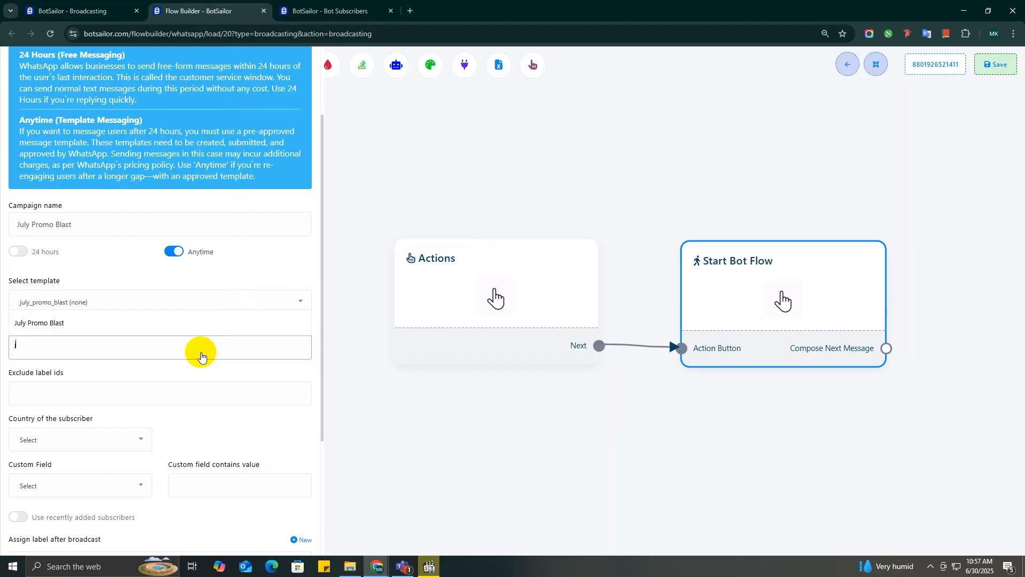
# Include the July Promo Blast label and leave Exclude label ids empty.
pyautogui.write('uly Promo Blast')
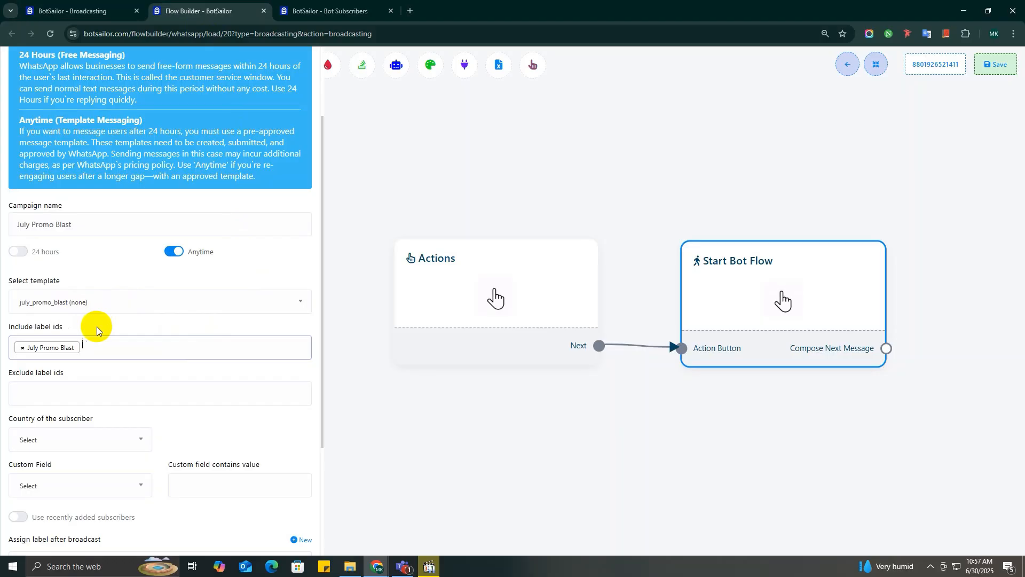
pyautogui.moveTo(146, 372)
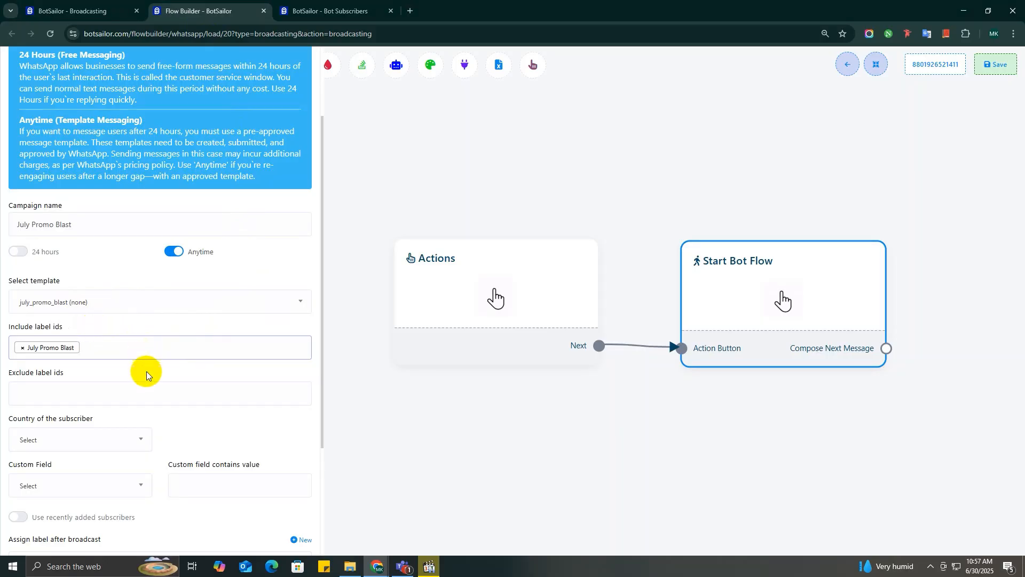
pyautogui.click(131, 393)
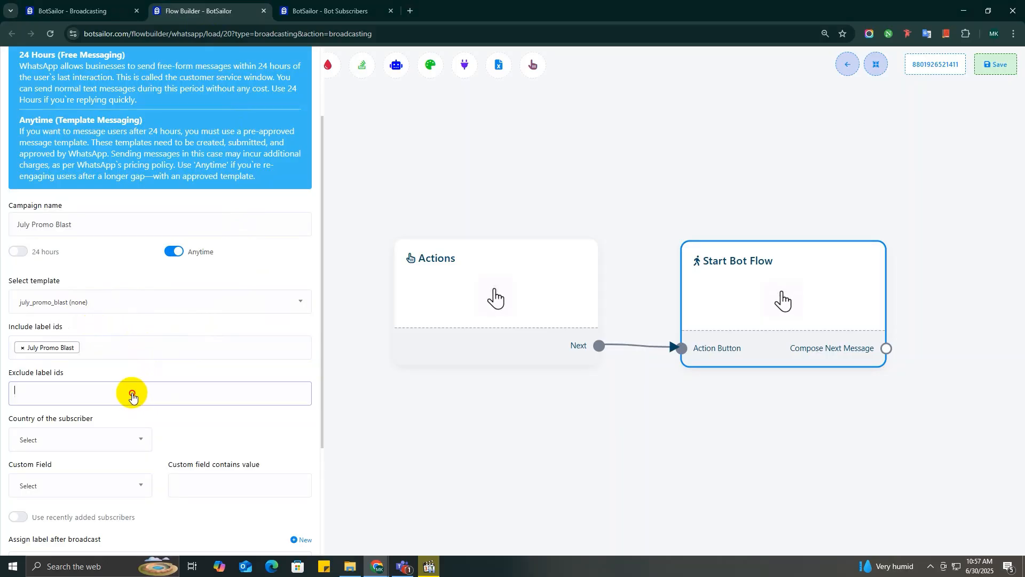
pyautogui.click(131, 392)
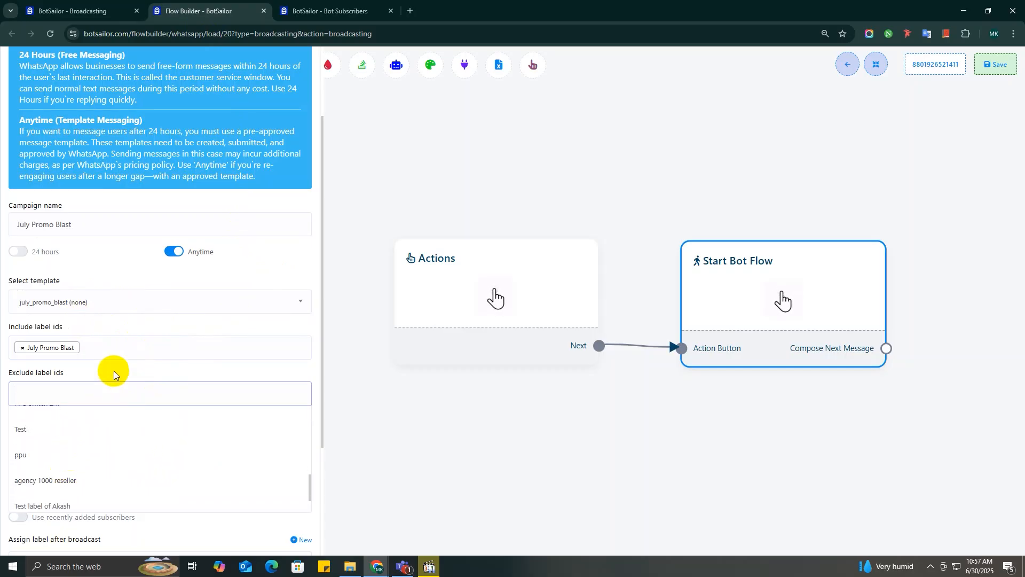
pyautogui.scroll(-3)
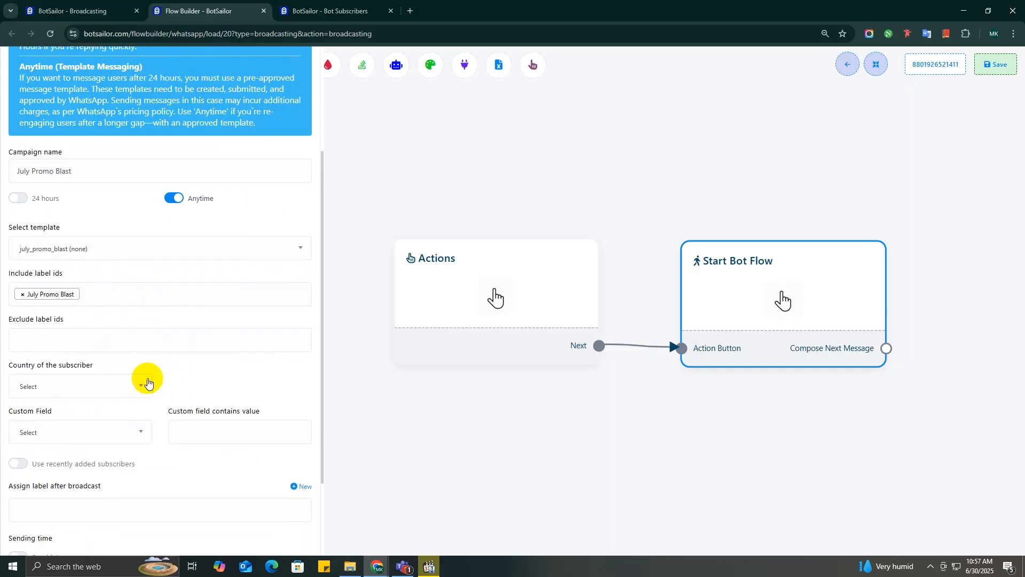
pyautogui.doubleClick(52, 364)
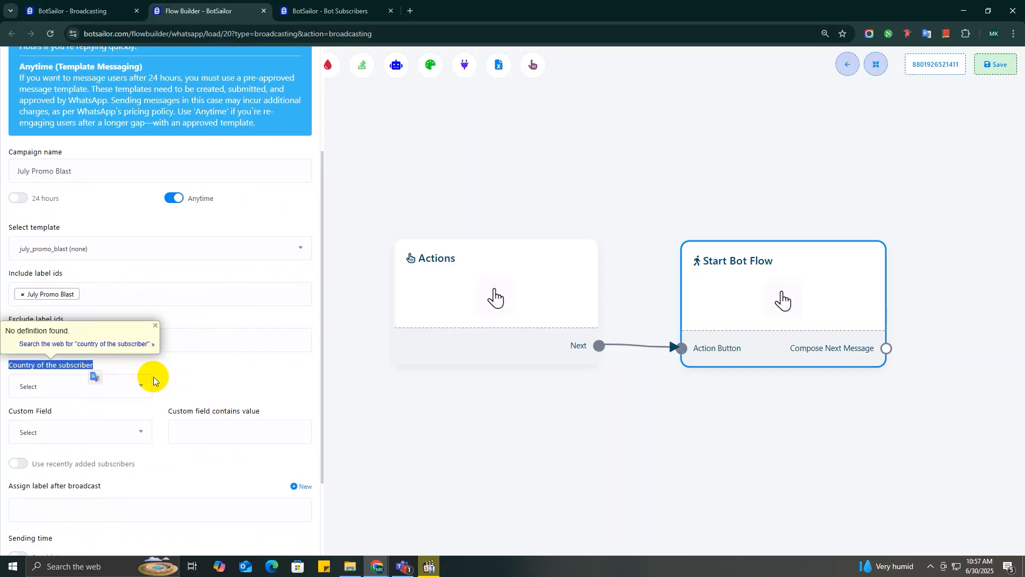
pyautogui.click(80, 386)
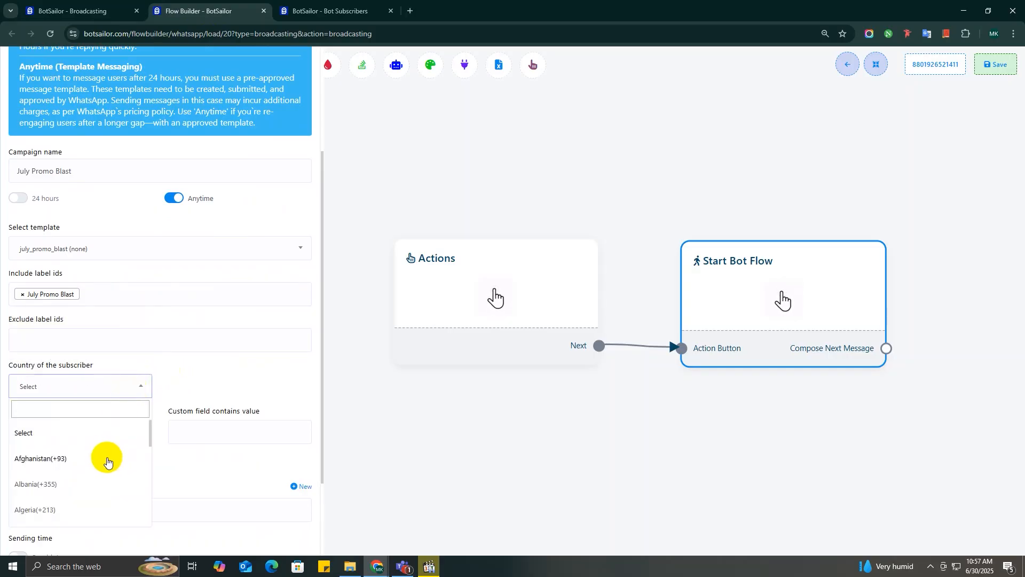
pyautogui.scroll(-3)
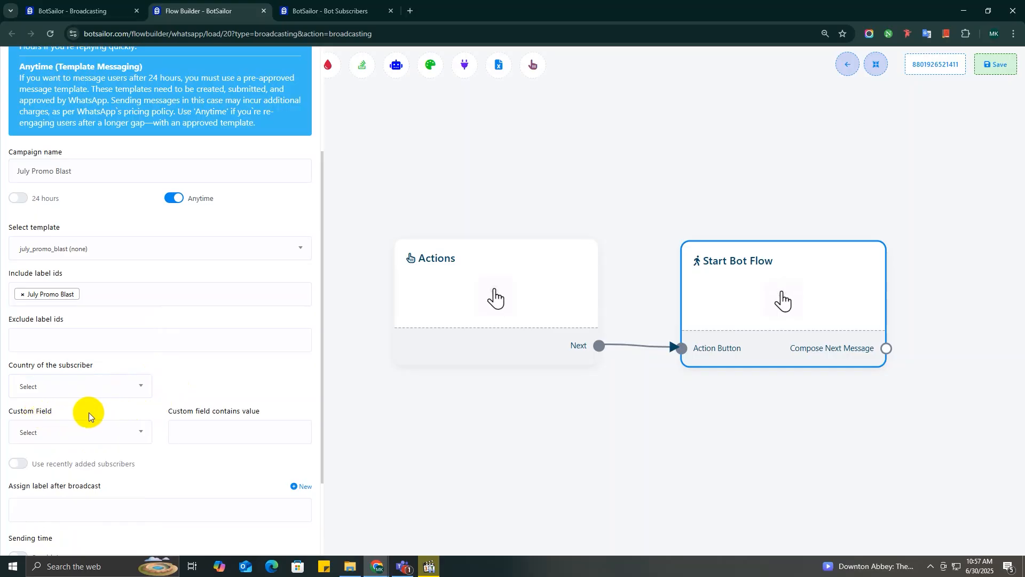
# Filter broadcast recipients to tshirt_size containing XL, leaving 3 targeted subscribers.
pyautogui.scroll(-3)
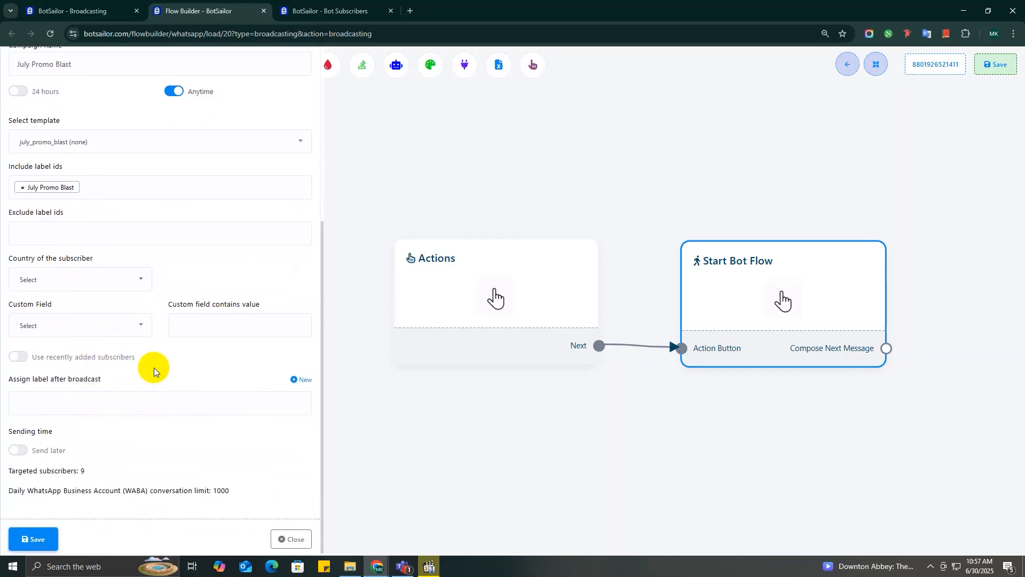
pyautogui.moveTo(136, 333)
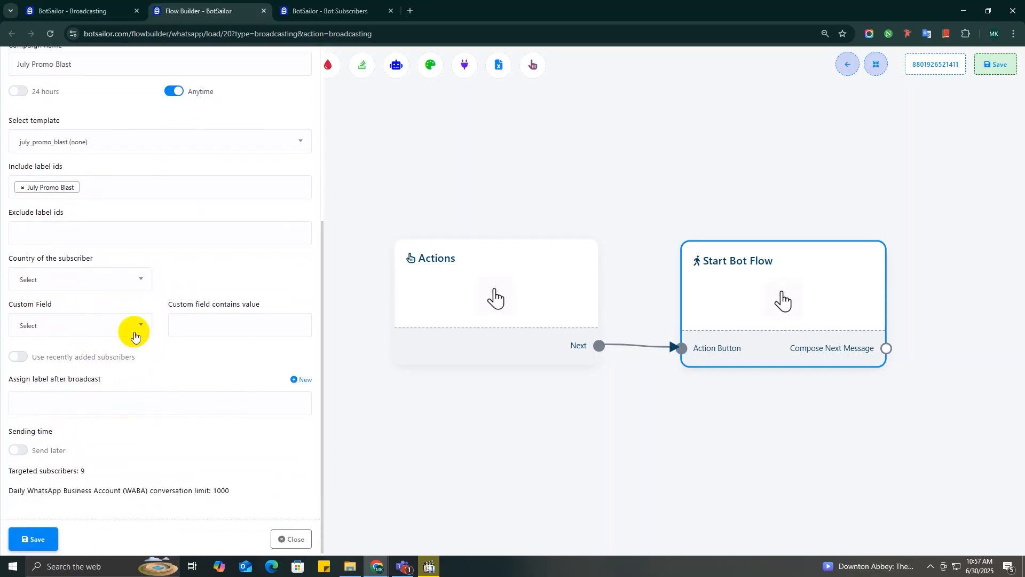
pyautogui.click(80, 325)
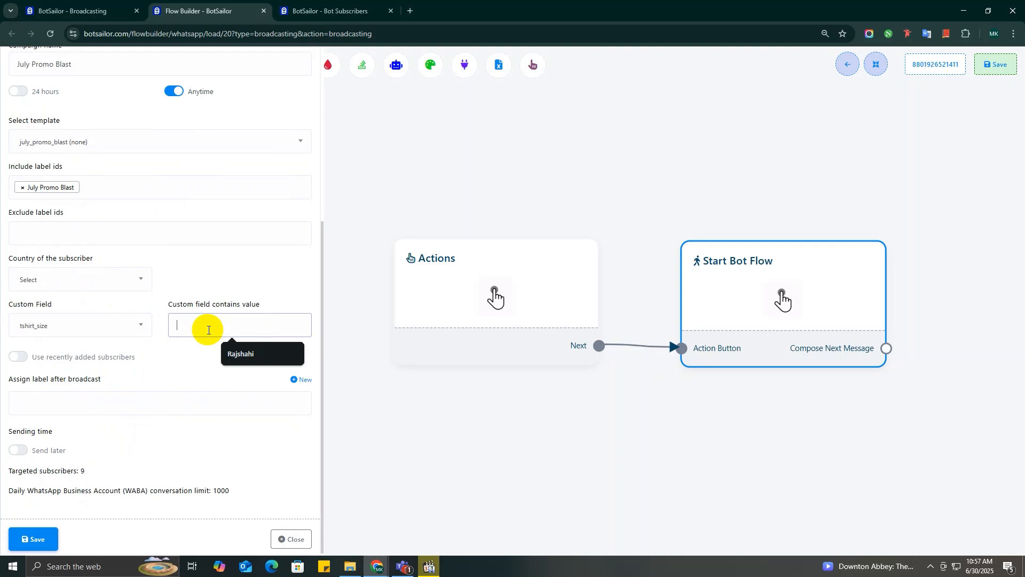
pyautogui.write('XL')
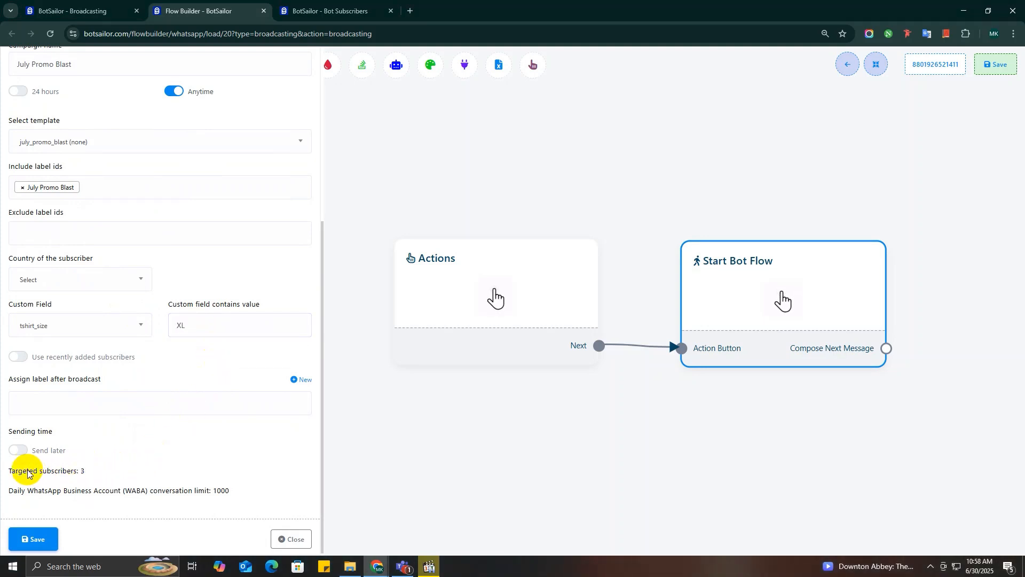
pyautogui.moveTo(100, 469)
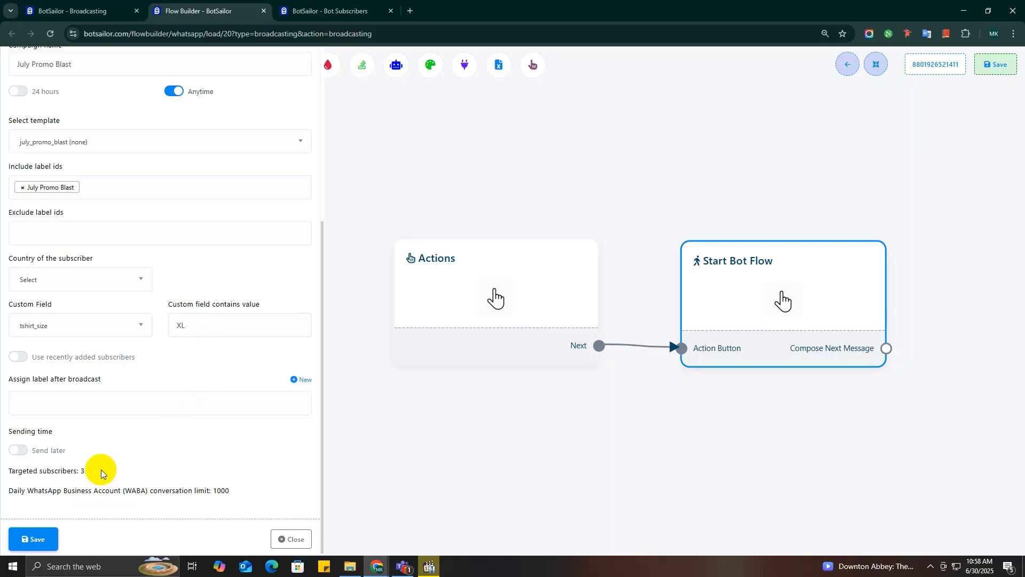
# Remove the tshirt_size filter and leave Assign label after broadcast empty.
pyautogui.click(78, 280)
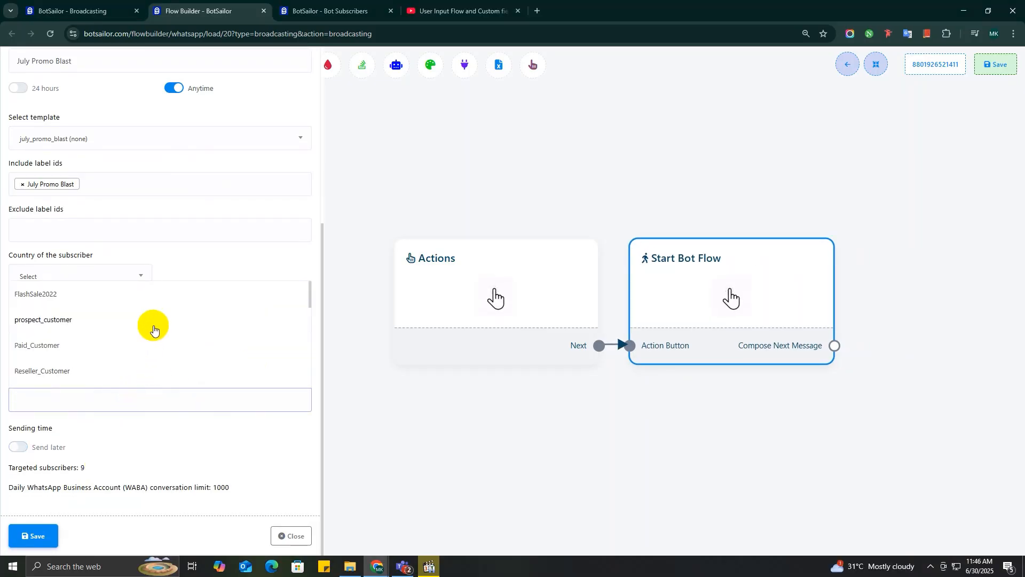
pyautogui.scroll(-3)
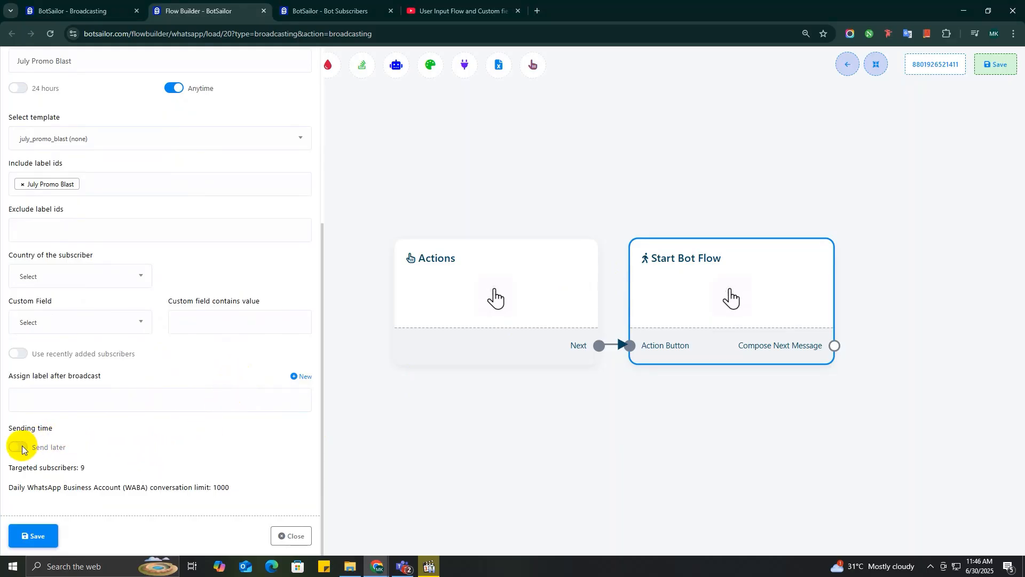
# Schedule the broadcast for July 10, 2025, save it, and start the reference title.
pyautogui.click(18, 447)
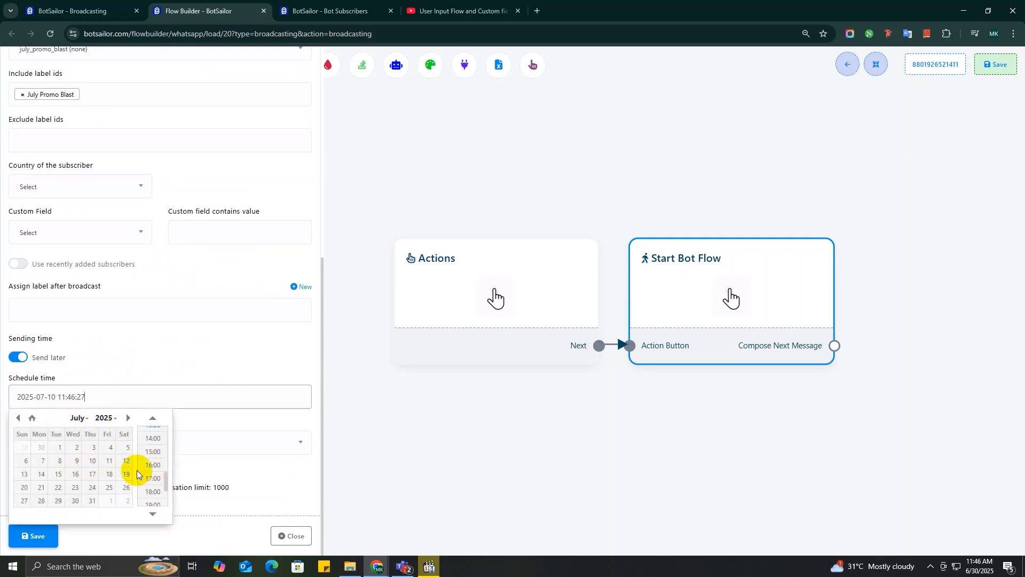
pyautogui.write('d')
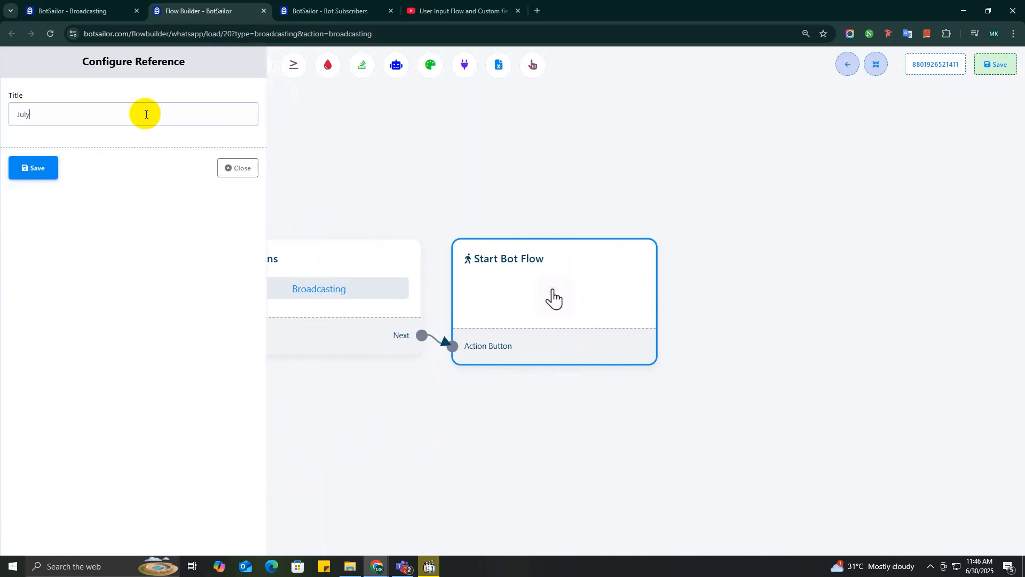
# Save the flow titled July Promo Blast and view the completed campaign in the broadcasting list.
pyautogui.click(32, 168)
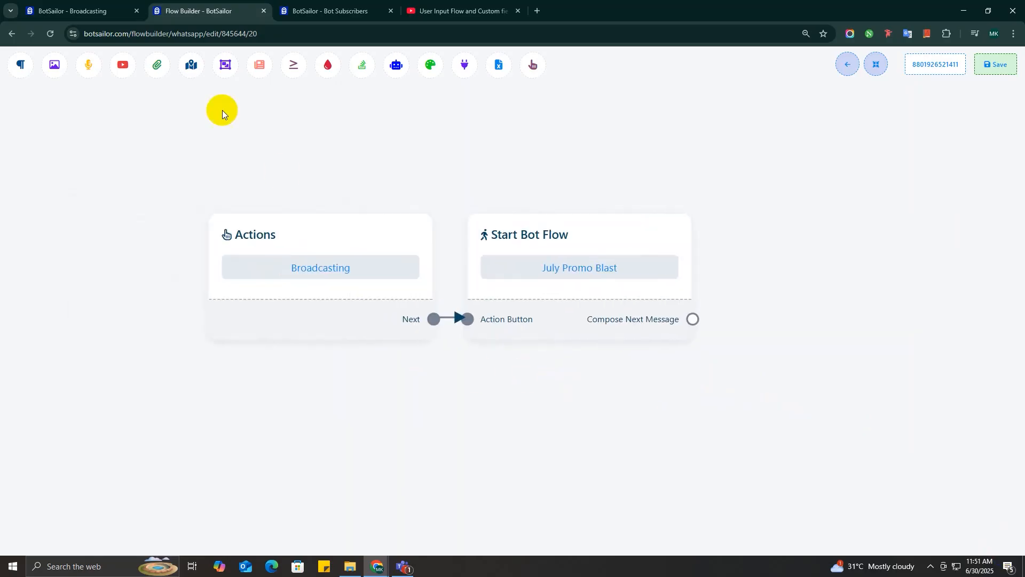
pyautogui.click(75, 11)
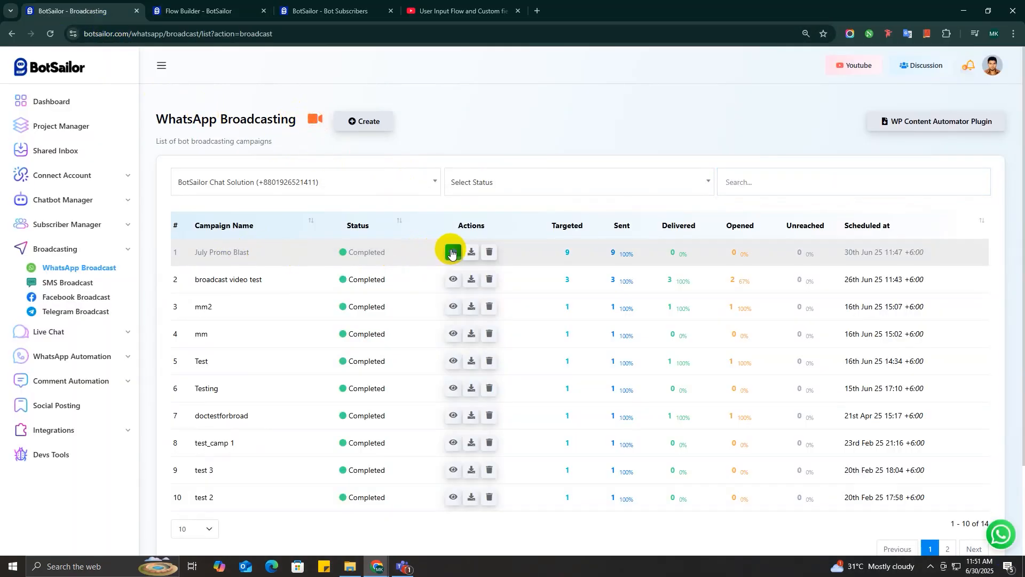
# Open the July Promo Blast report and review each recipient's sent status.
pyautogui.click(453, 253)
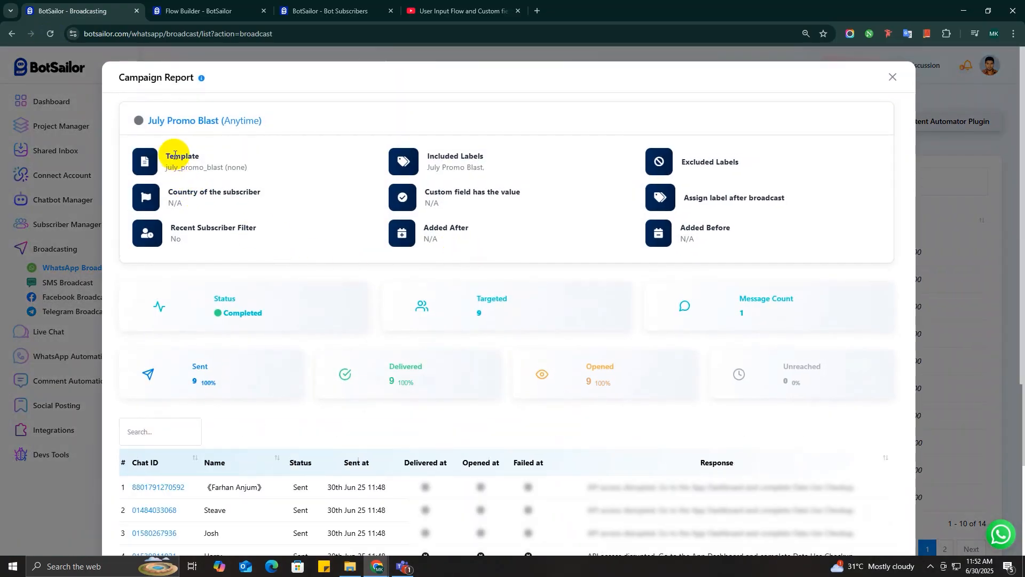
pyautogui.moveTo(183, 124)
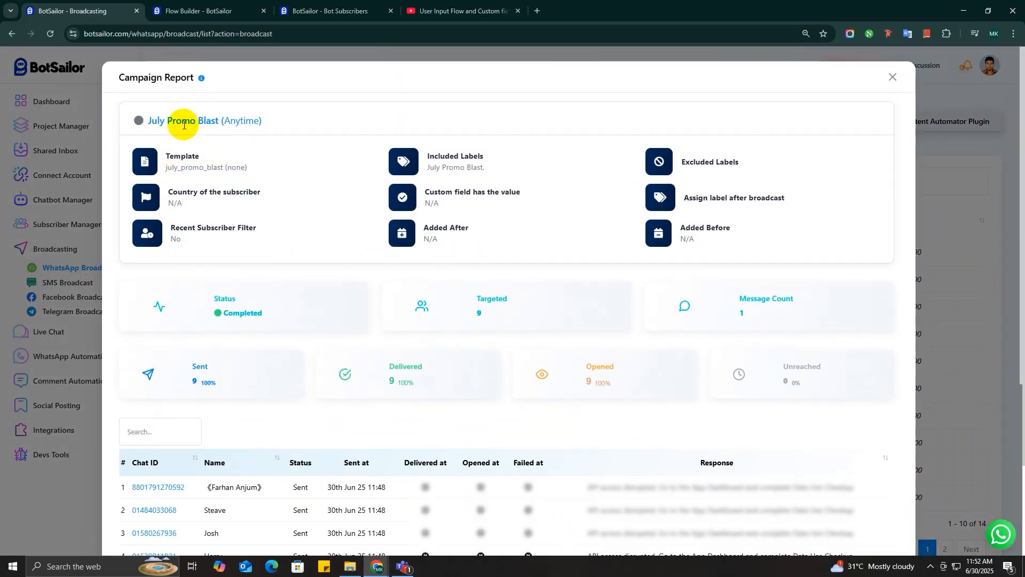
pyautogui.moveTo(603, 170)
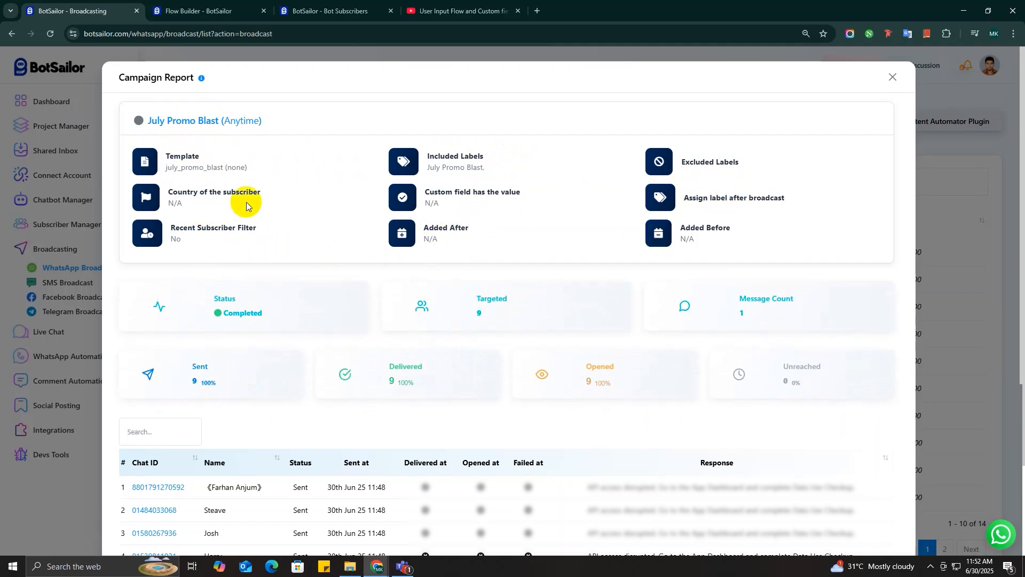
pyautogui.scroll(-3)
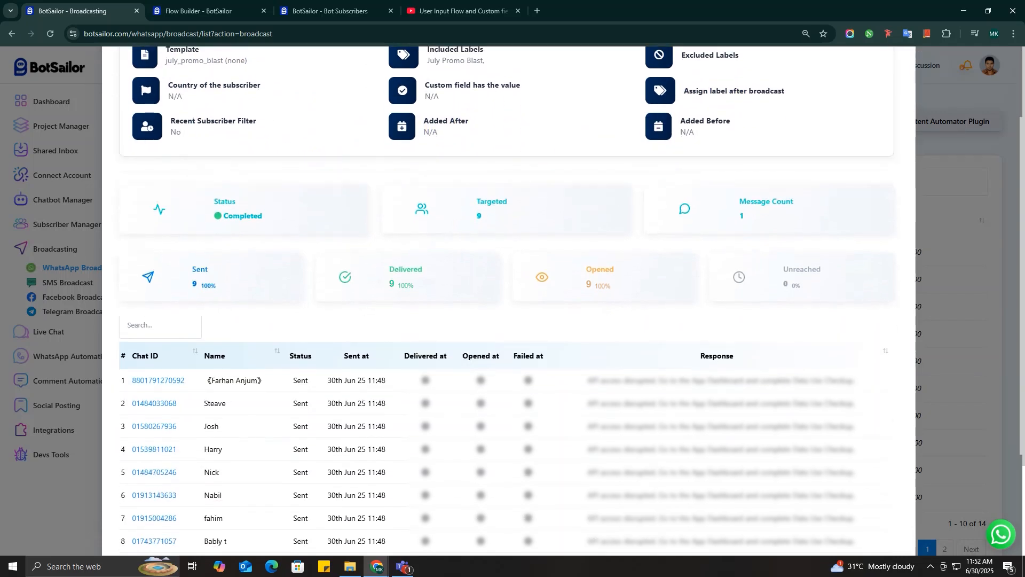
pyautogui.scroll(-3)
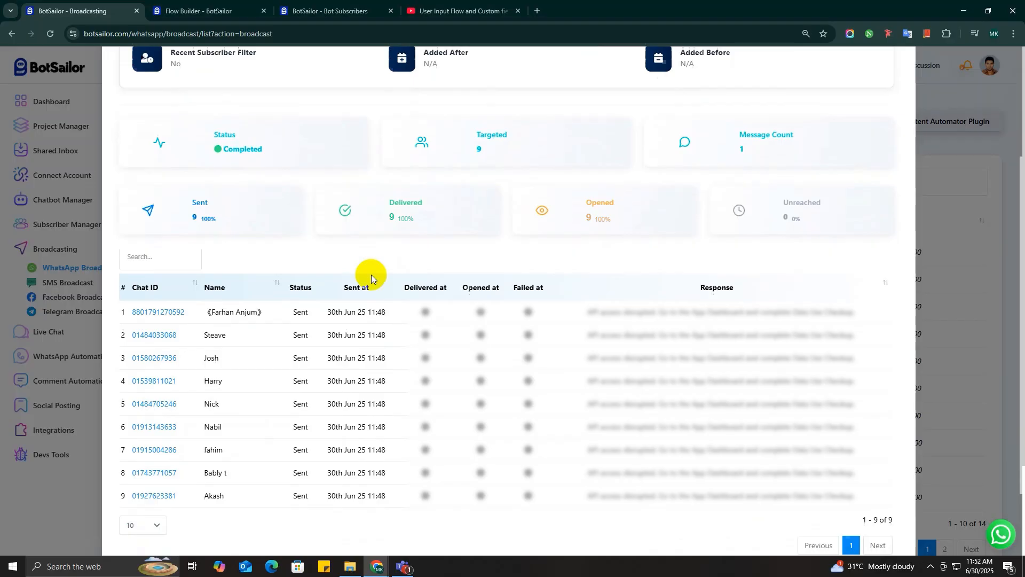
pyautogui.scroll(-3)
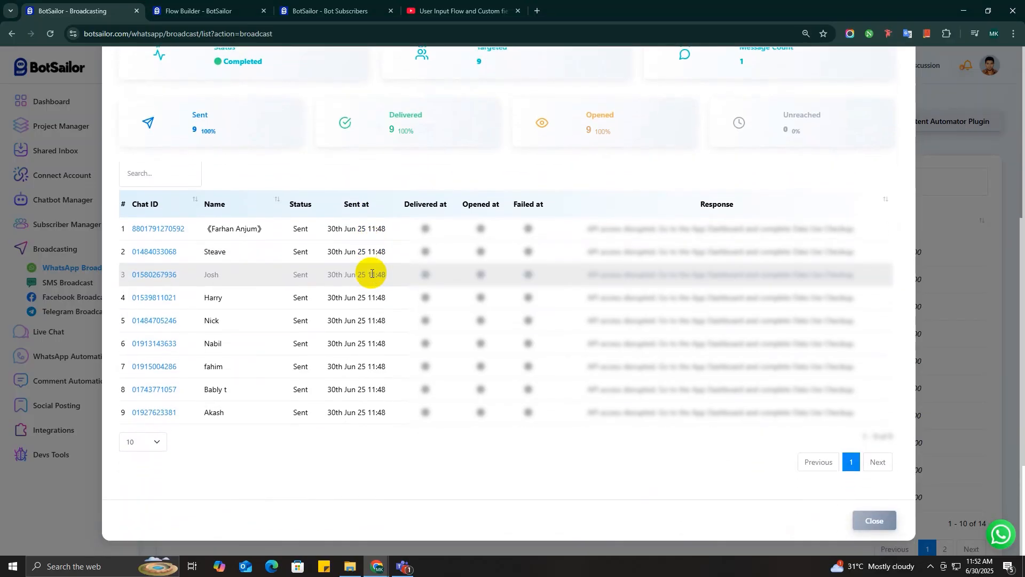
pyautogui.moveTo(372, 359)
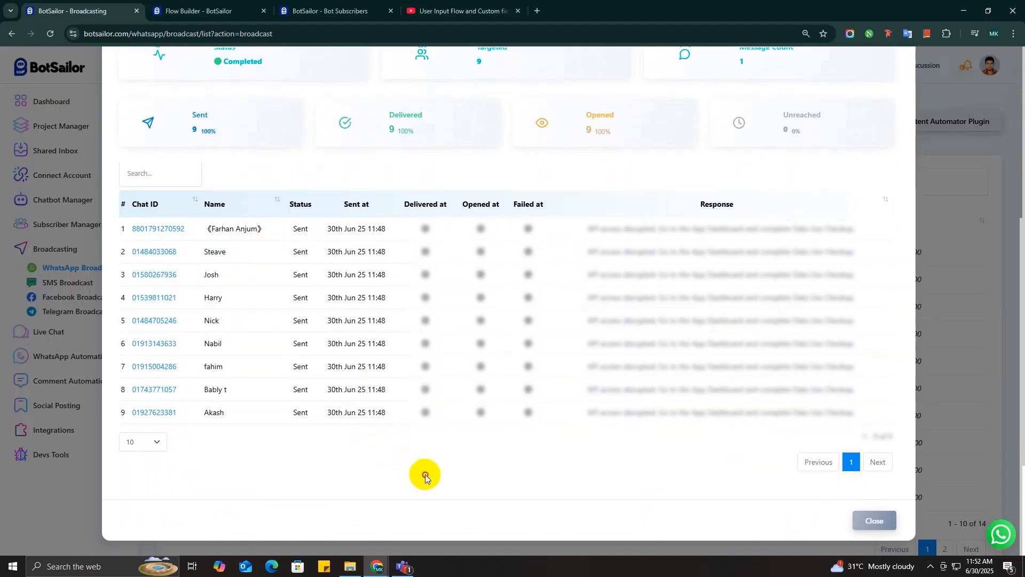
pyautogui.moveTo(949, 464)
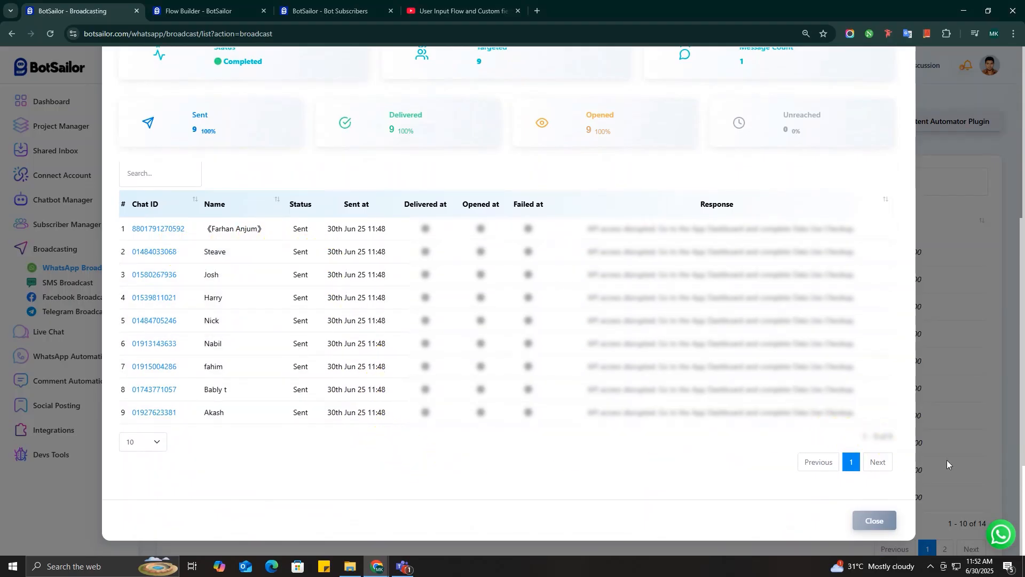